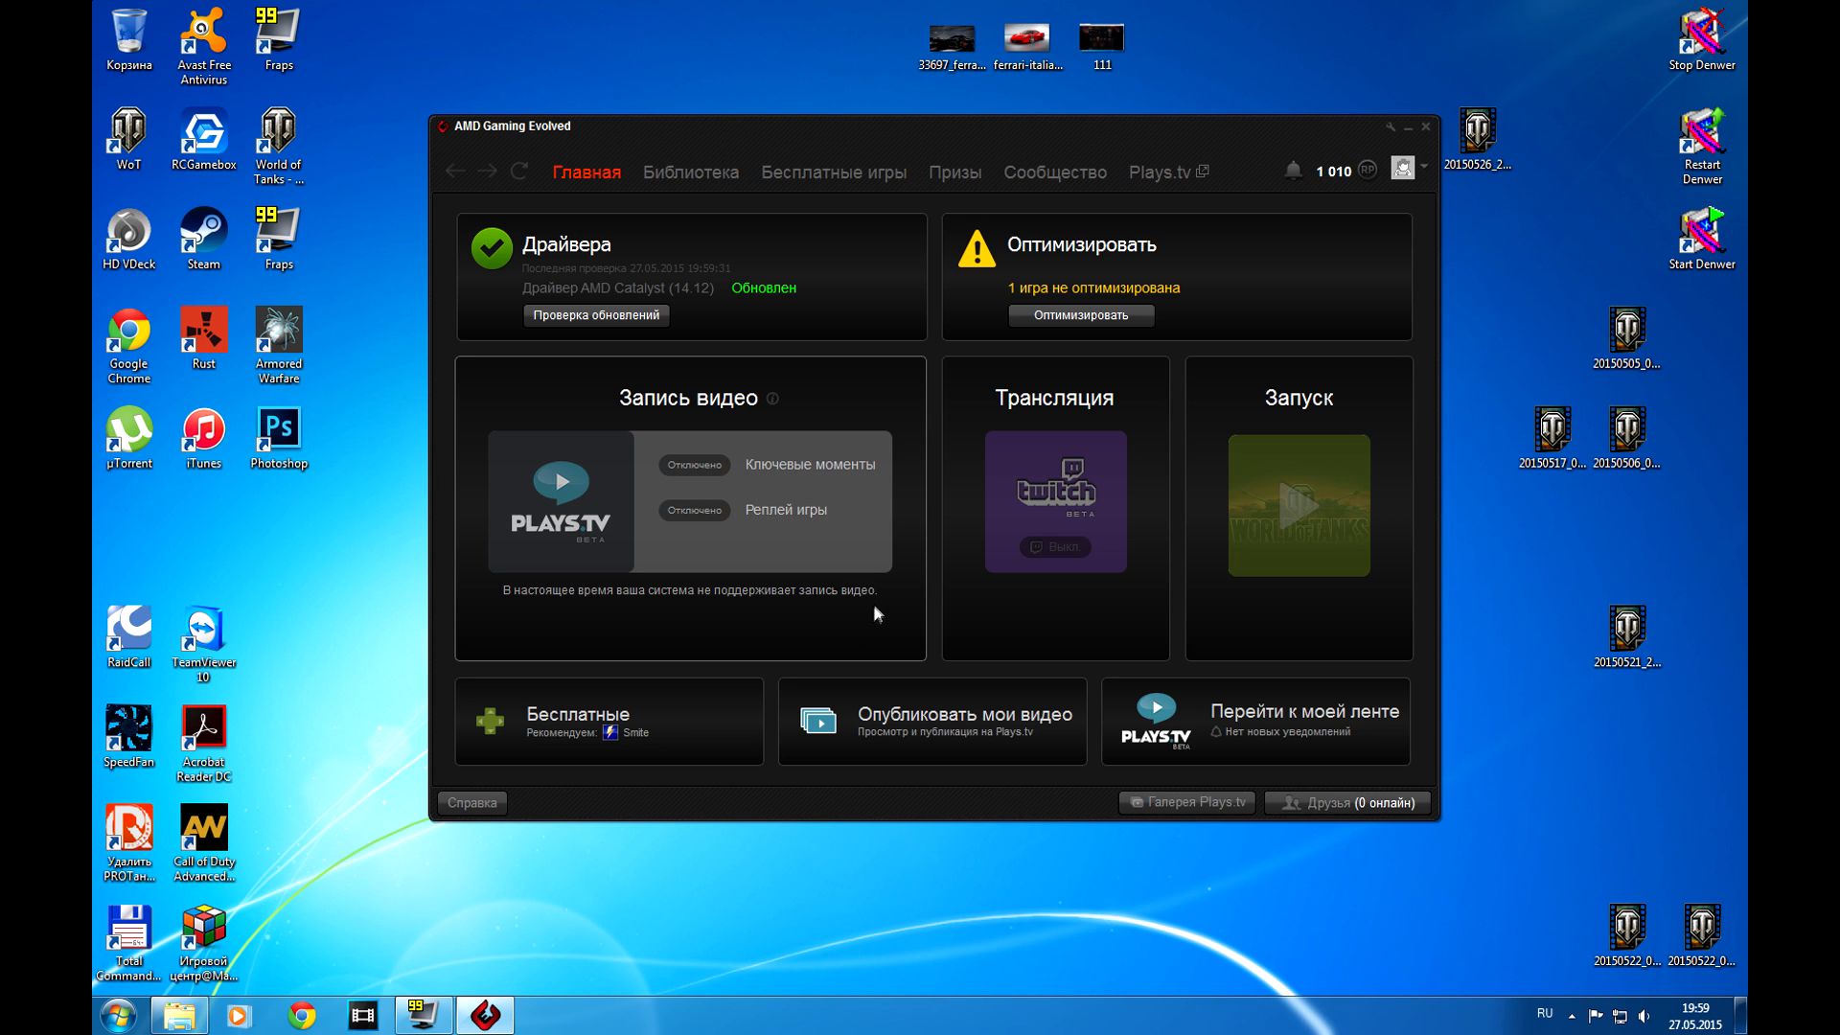
{"action": "mouse_move", "coordinate": [875, 616]}
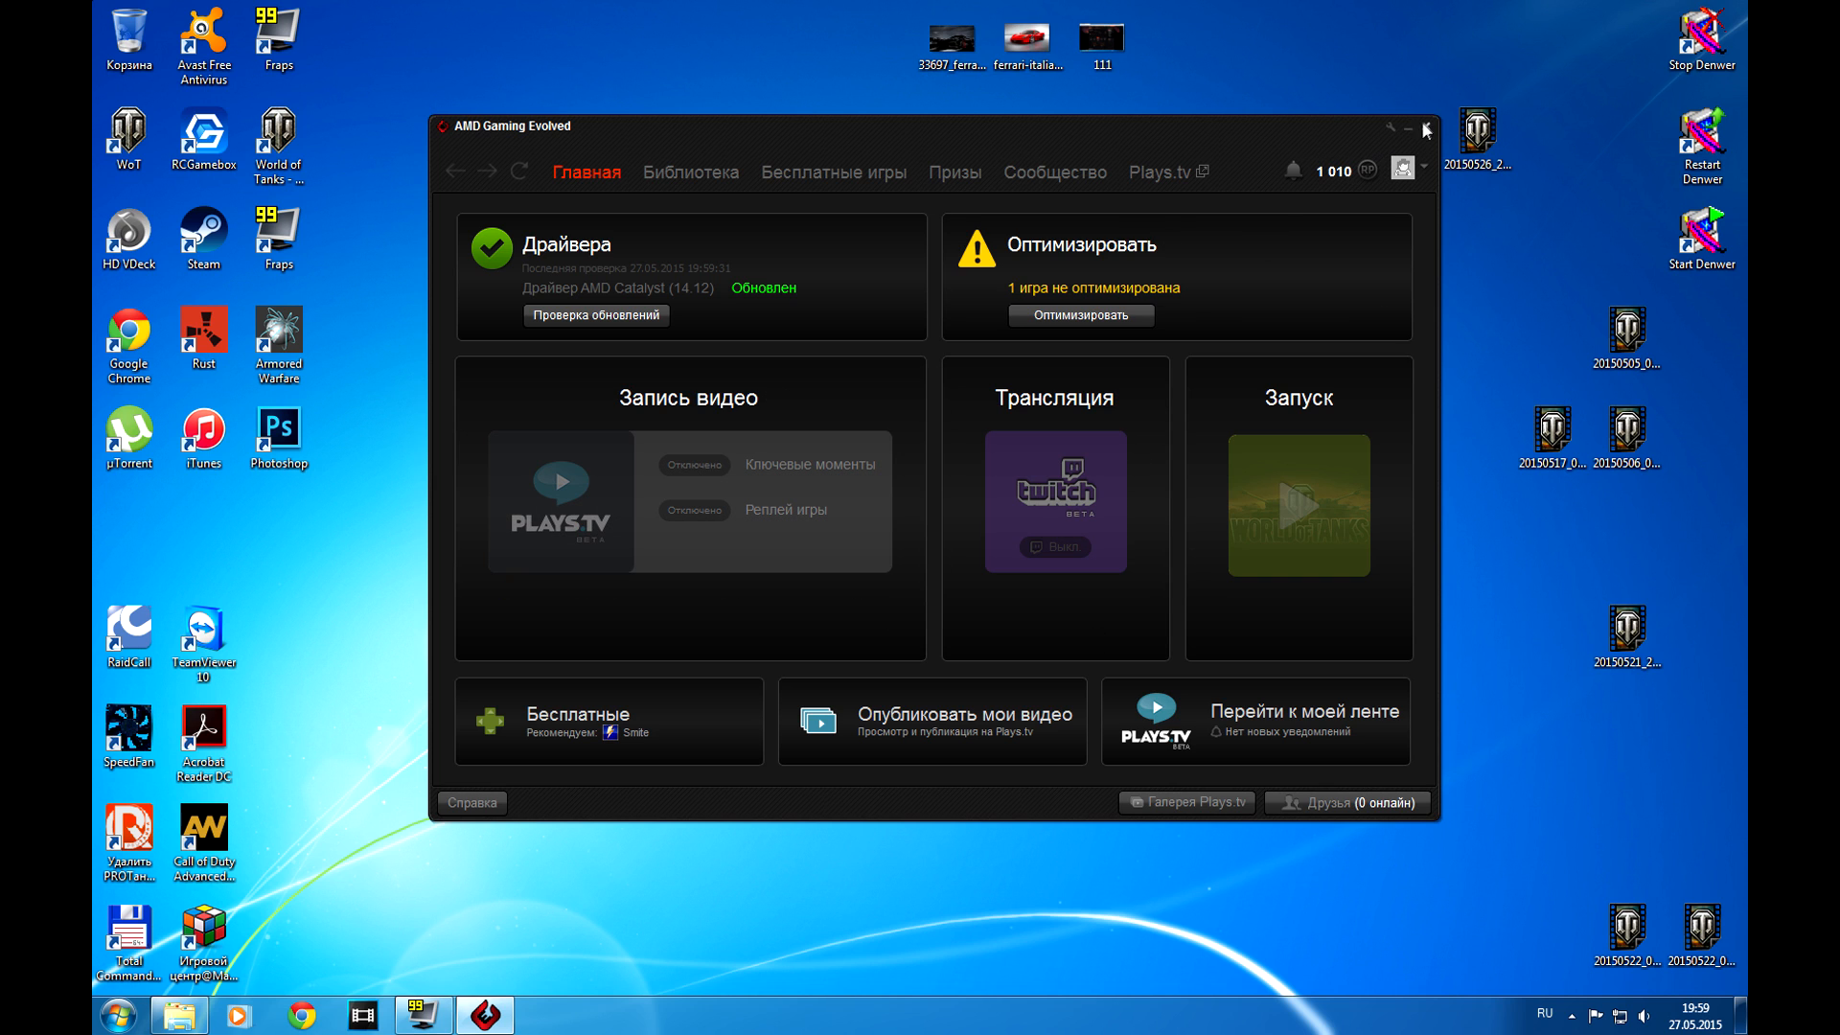
- Close the AMD Gaming Evolved window reporting video recording is unsupported
{"action": "left_click", "coordinate": [1423, 129]}
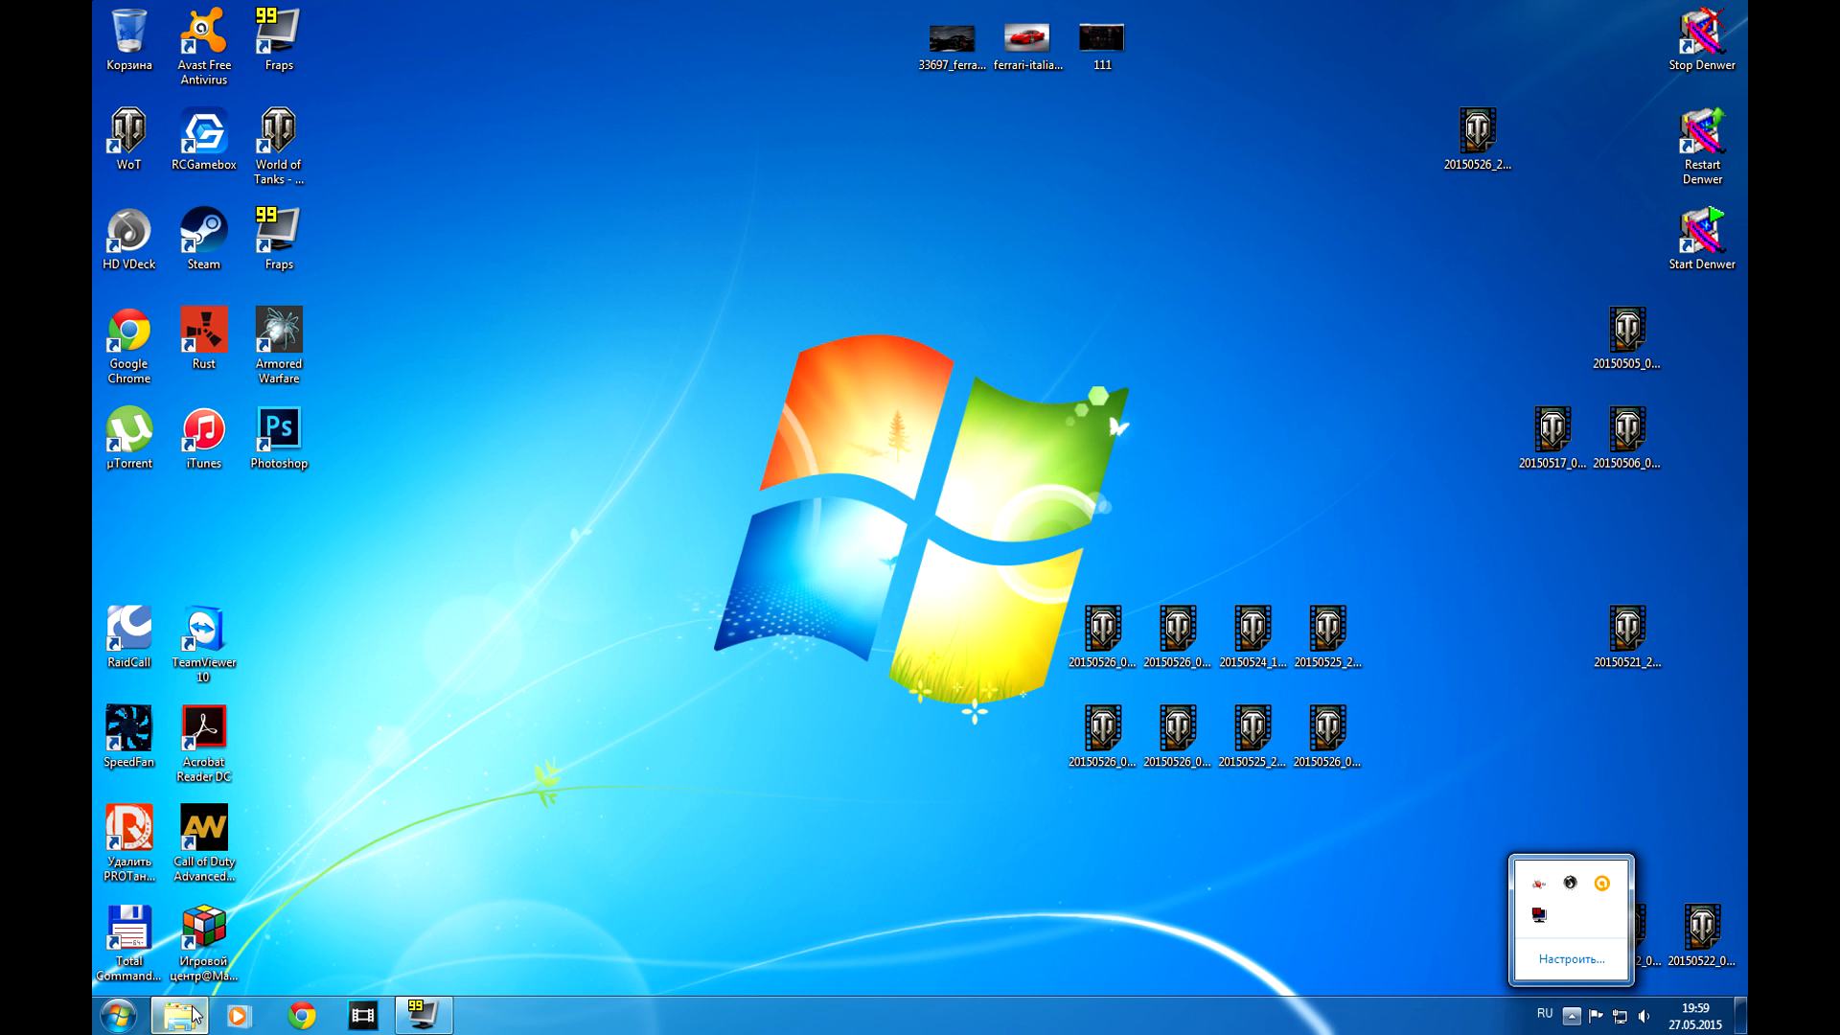
- Search the whole computer for raptr.cfg in Windows Explorer
{"action": "left_click", "coordinate": [178, 1015]}
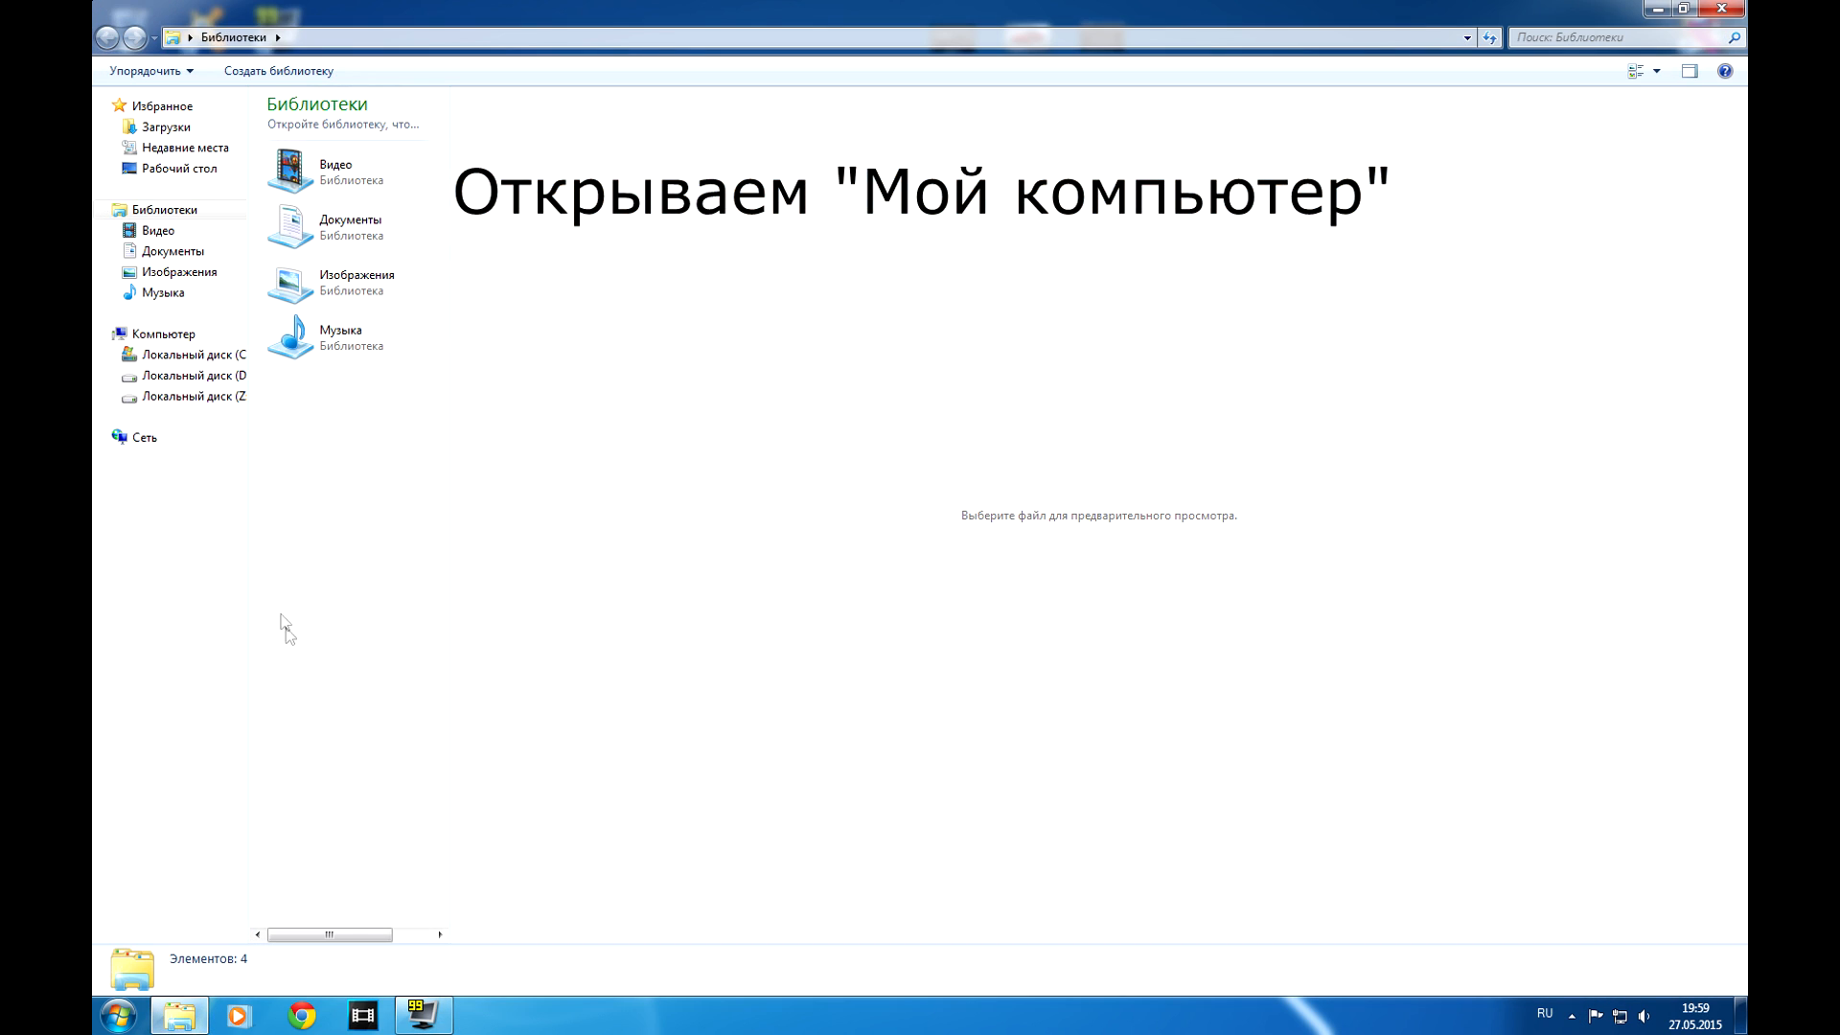
{"action": "left_click", "coordinate": [163, 334]}
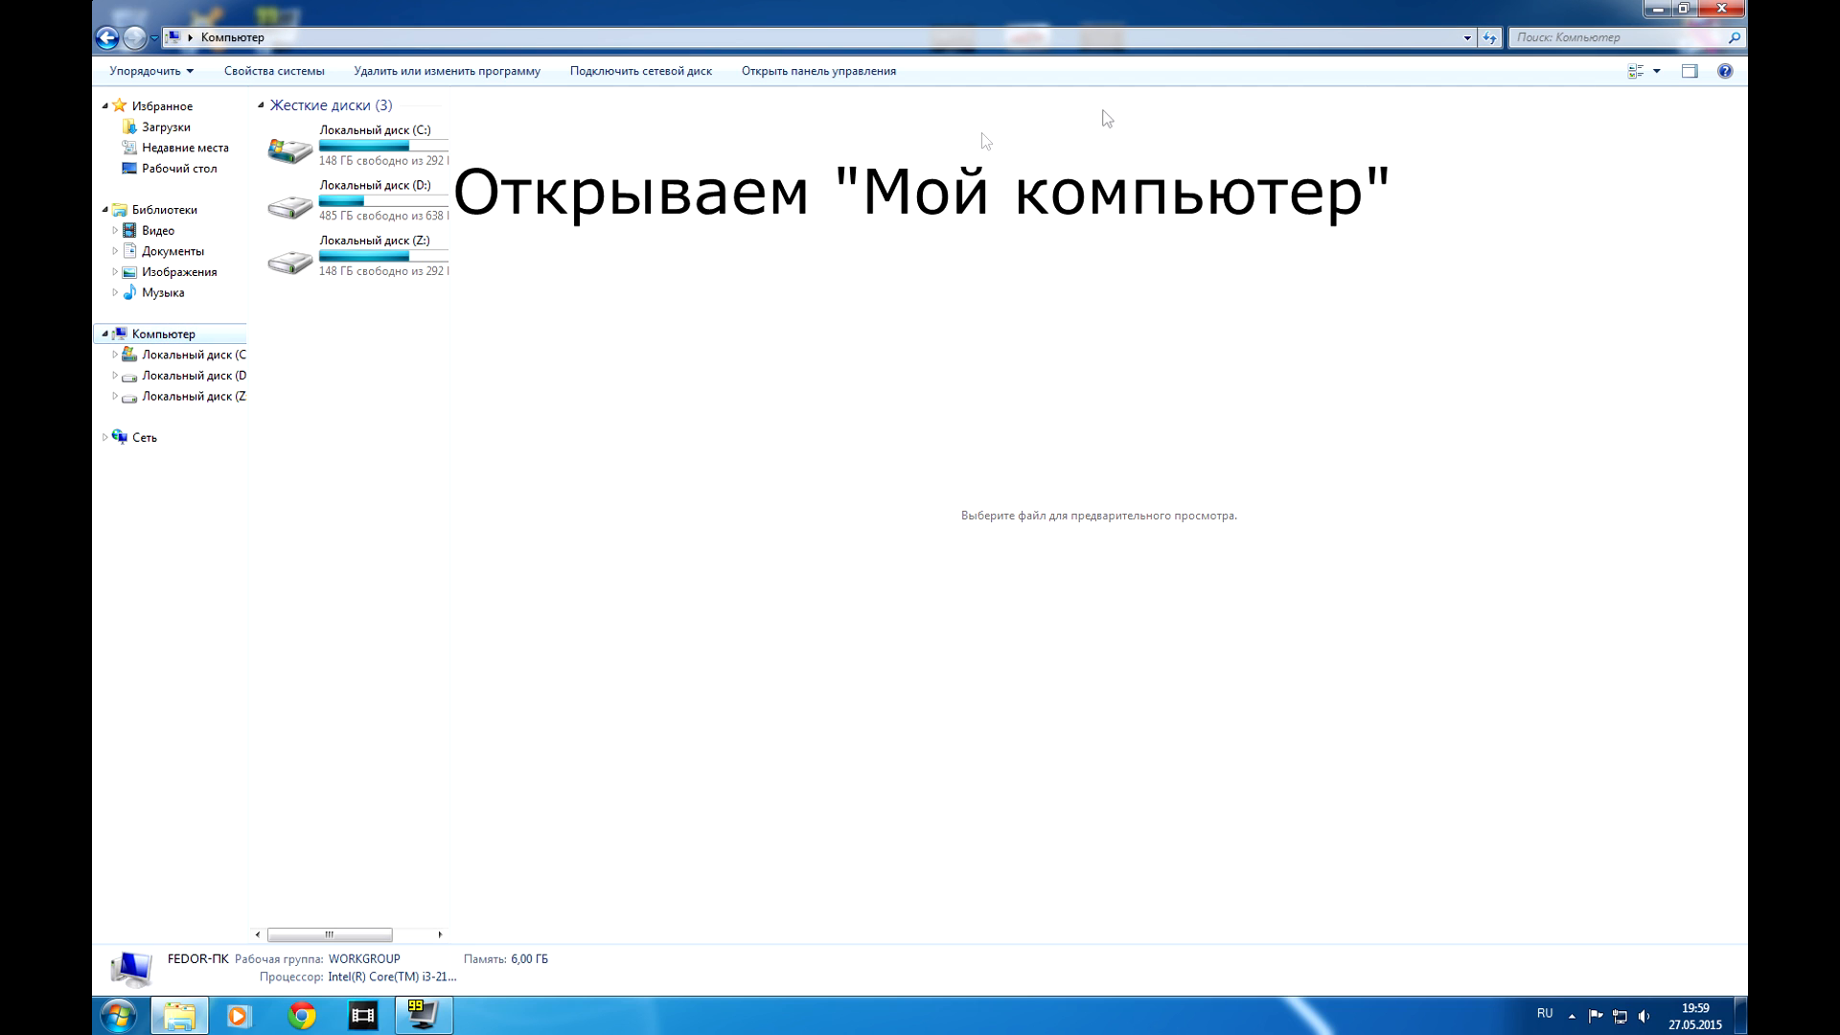
{"action": "left_click", "coordinate": [1620, 37]}
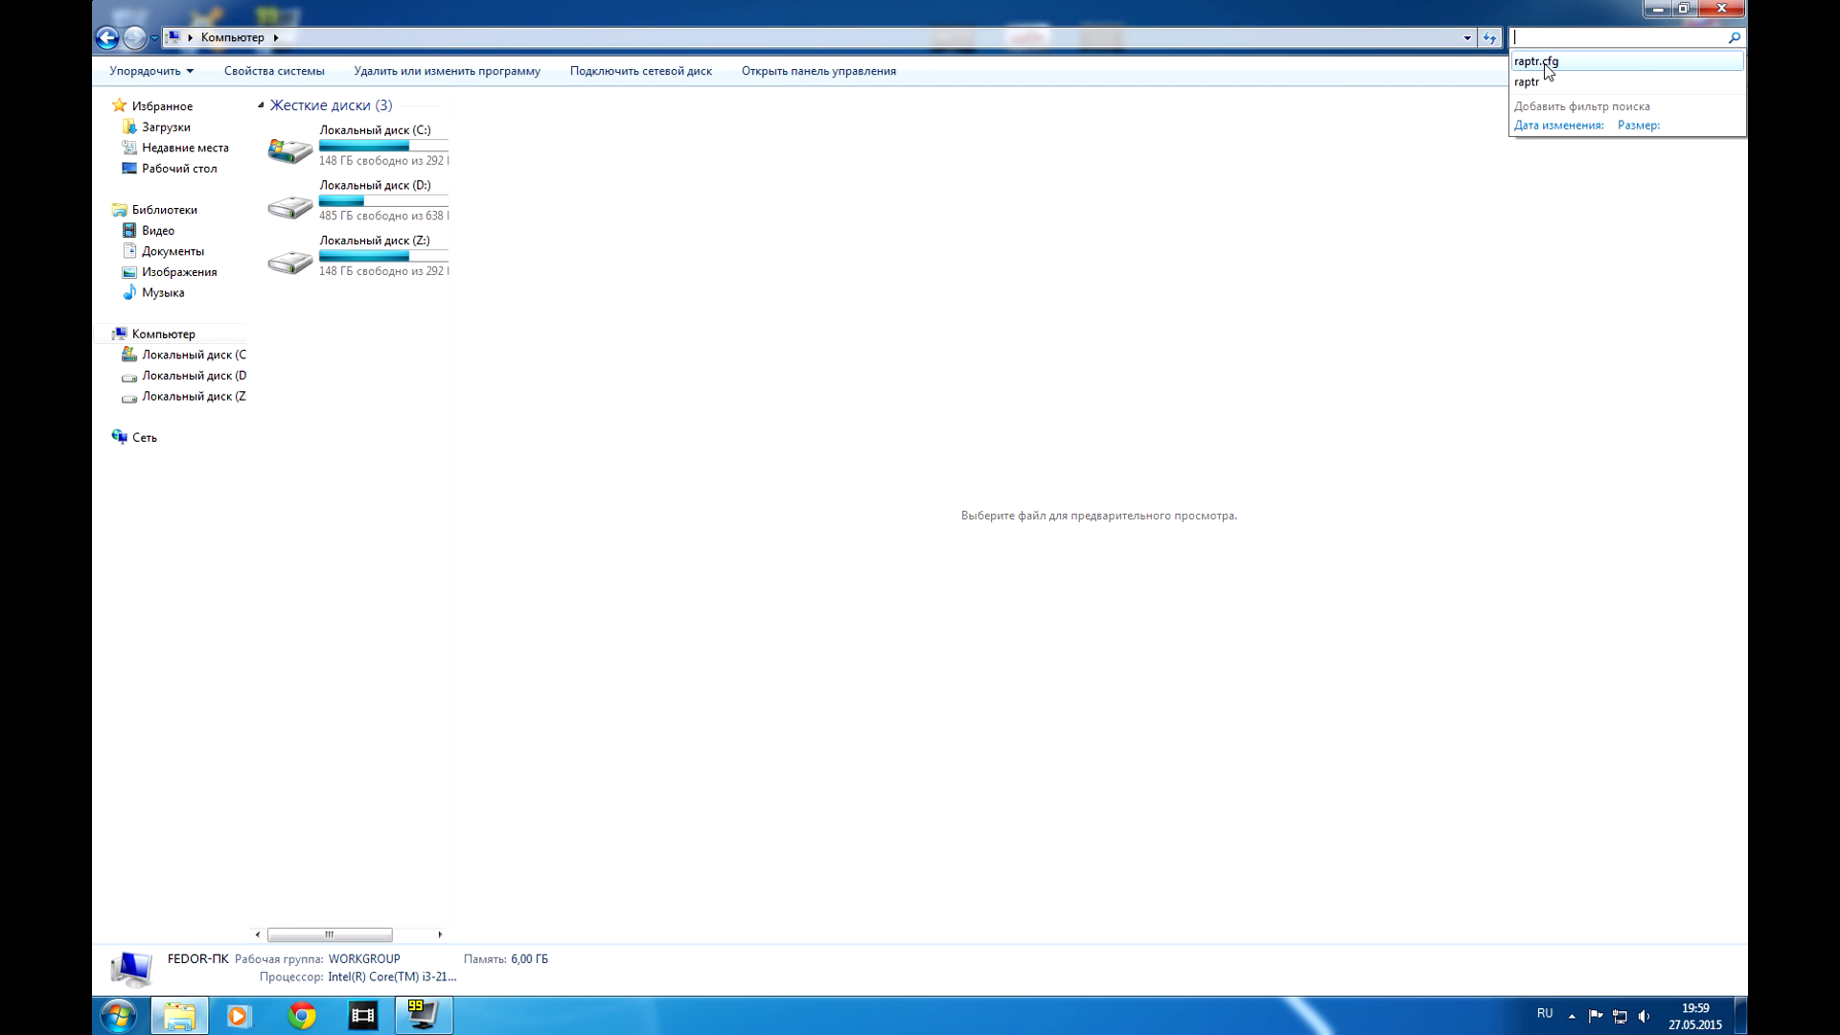
{"action": "left_click", "coordinate": [1536, 59]}
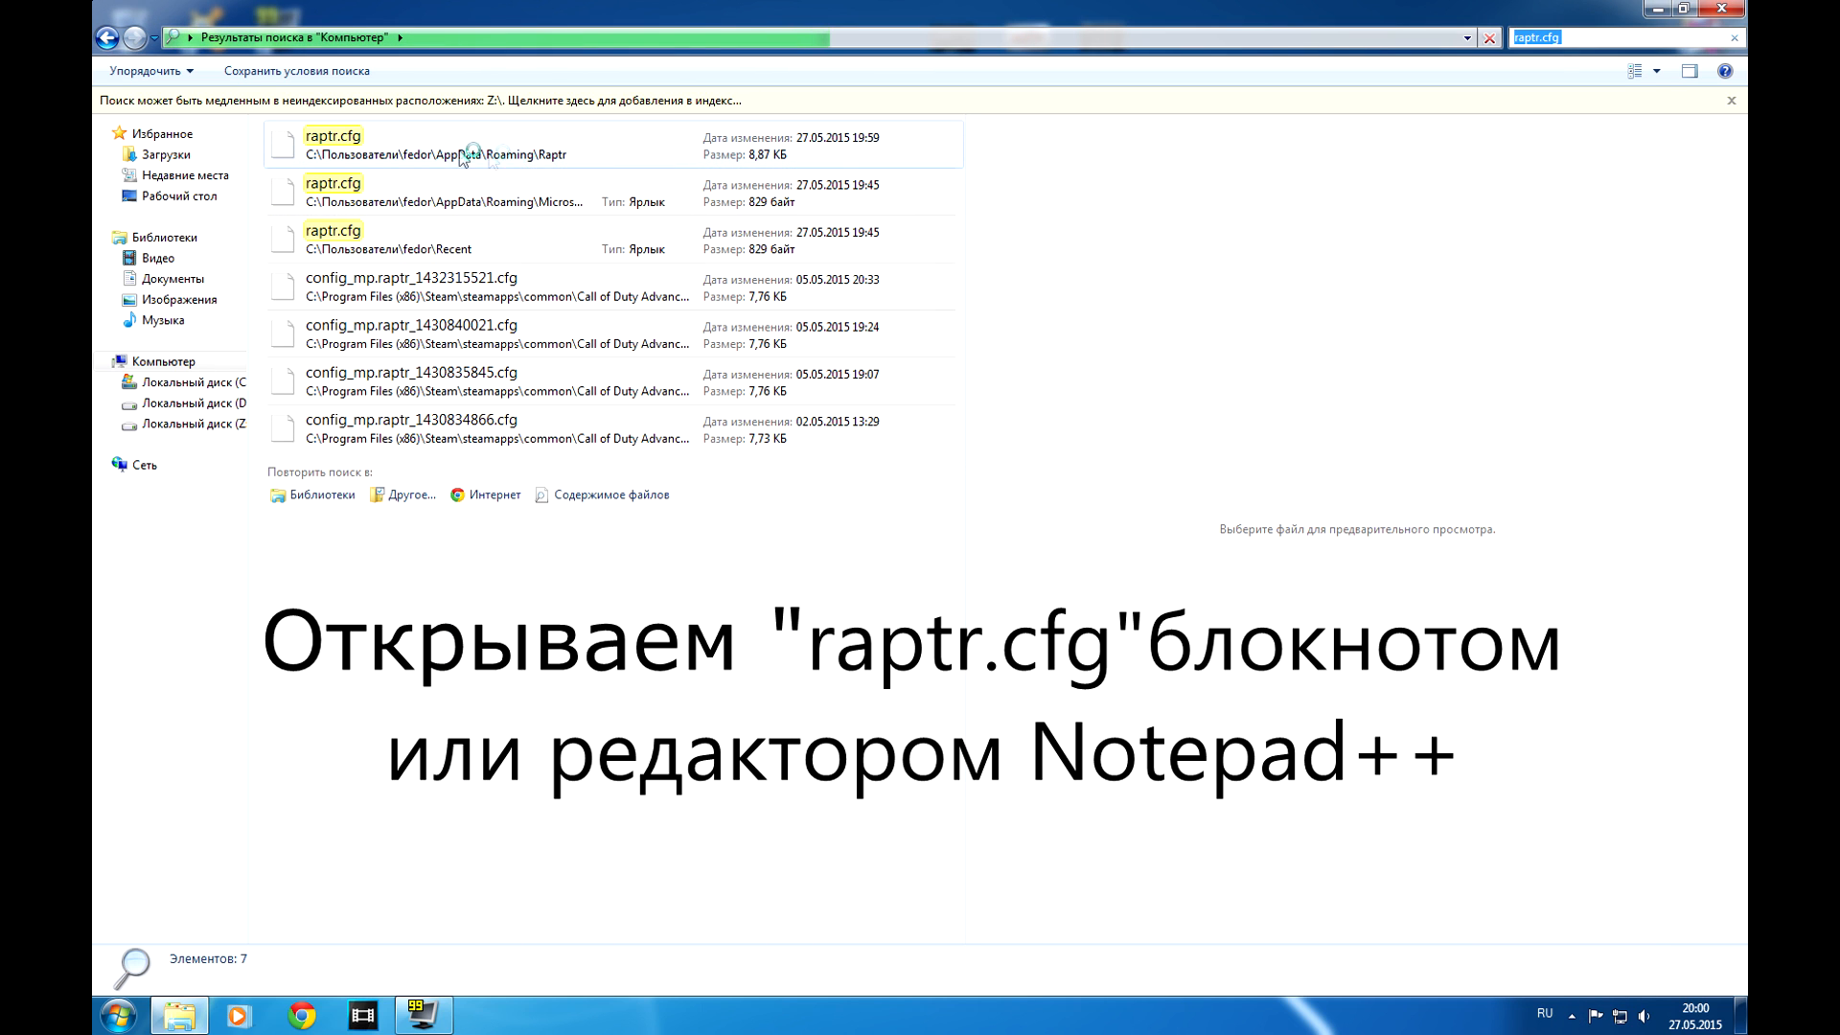
- Open the Roaming\Raptr copy of raptr.cfg in Notepad++
{"action": "right_click", "coordinate": [334, 143]}
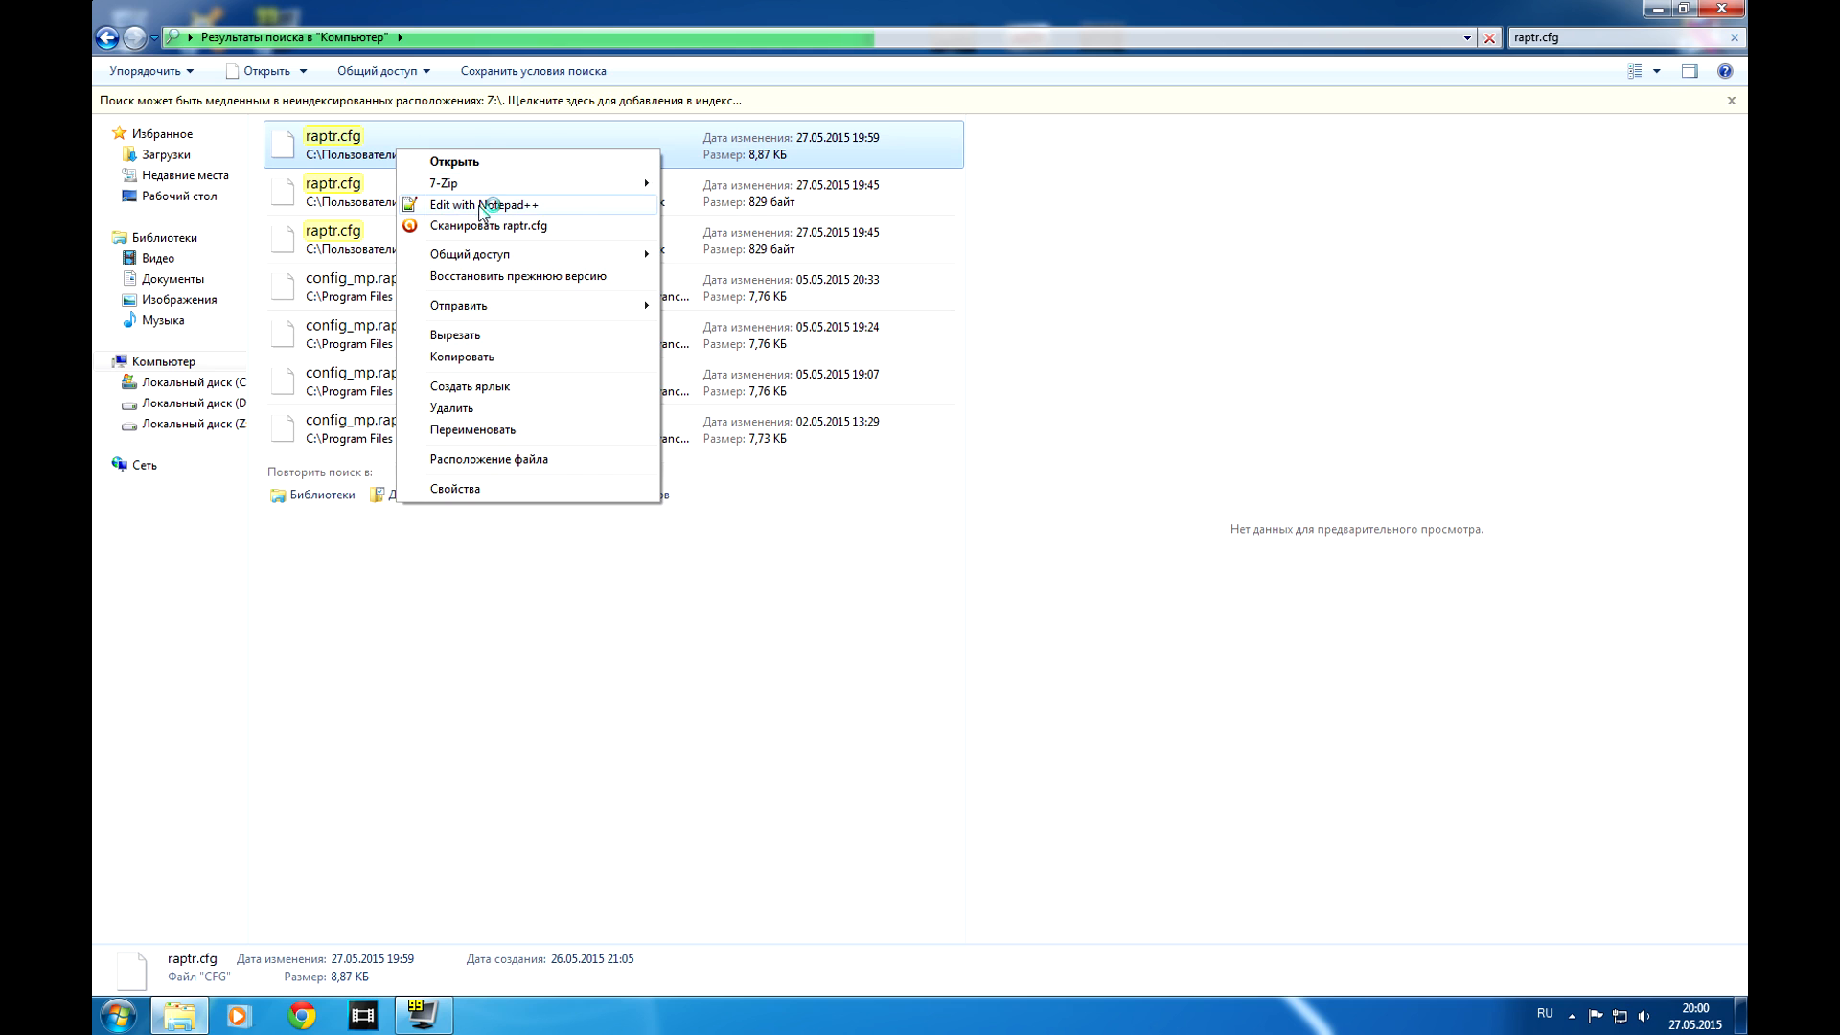
{"action": "left_click", "coordinate": [482, 204]}
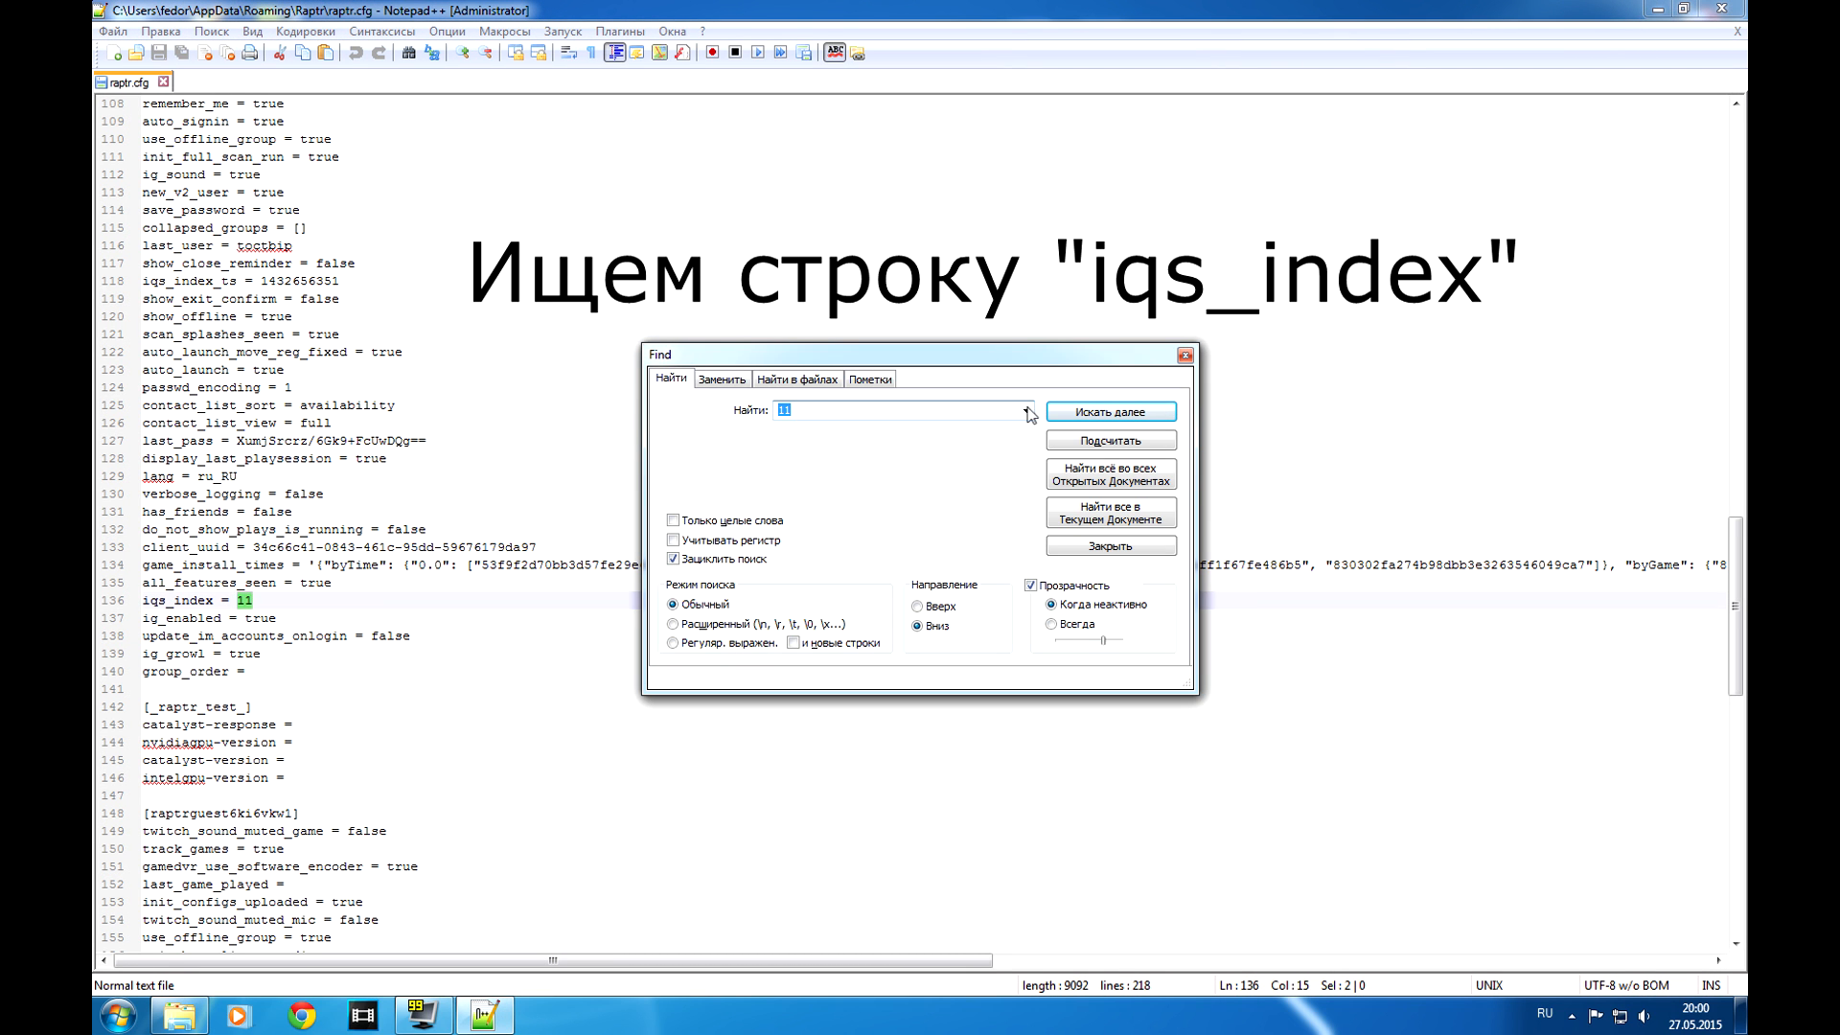
- Find iqs_index in raptr.cfg and change its value from 1 to 50
{"action": "type", "text": "iqs_index"}
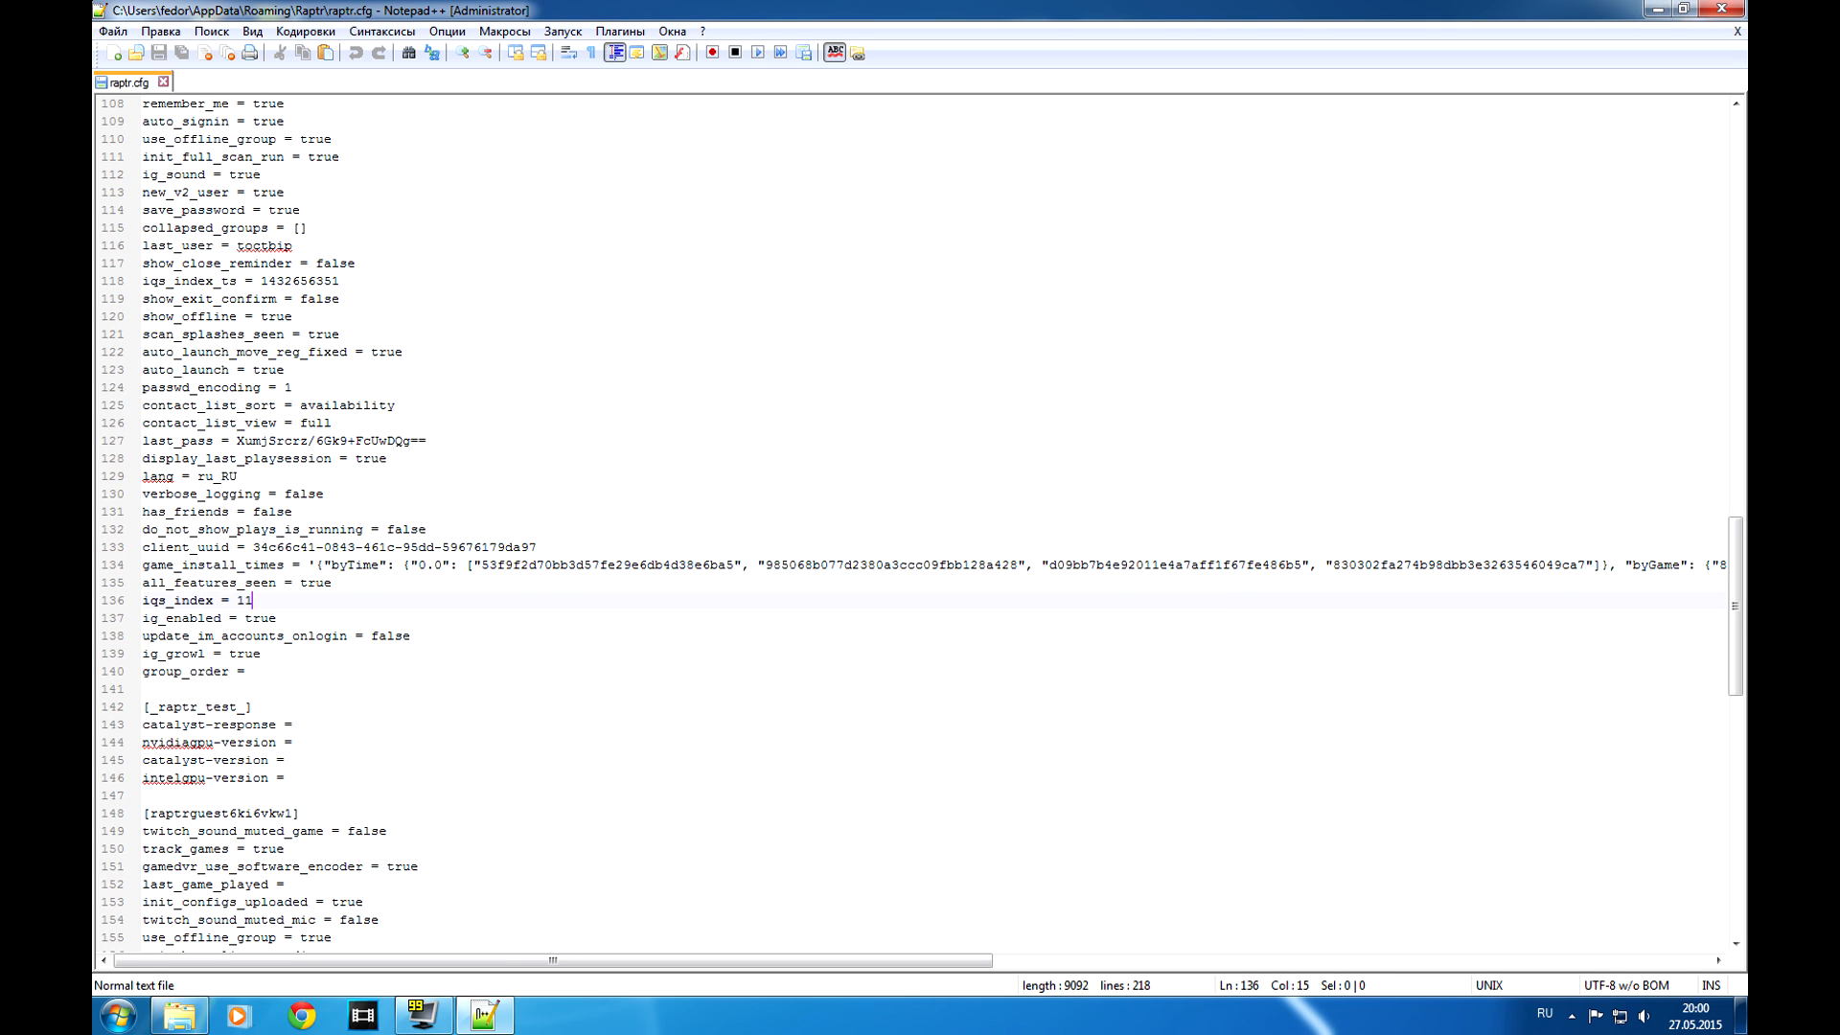
{"action": "type", "text": "5"}
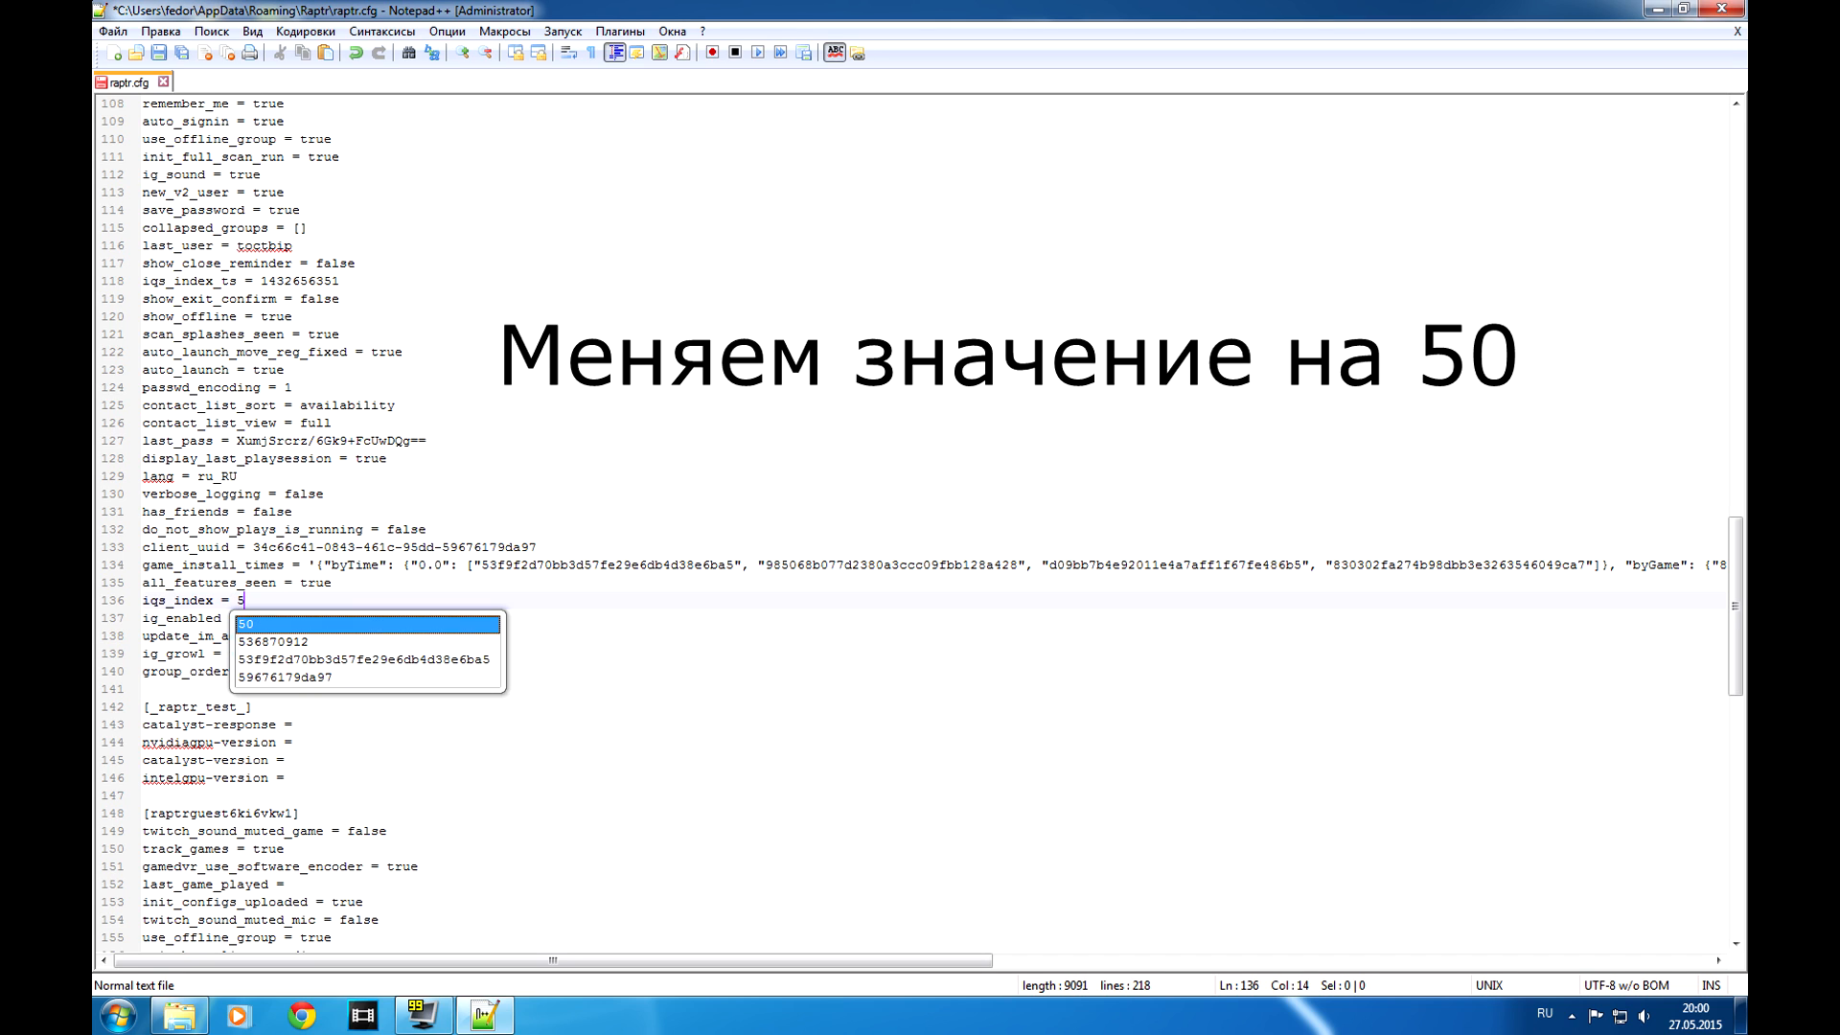
{"action": "type", "text": "0"}
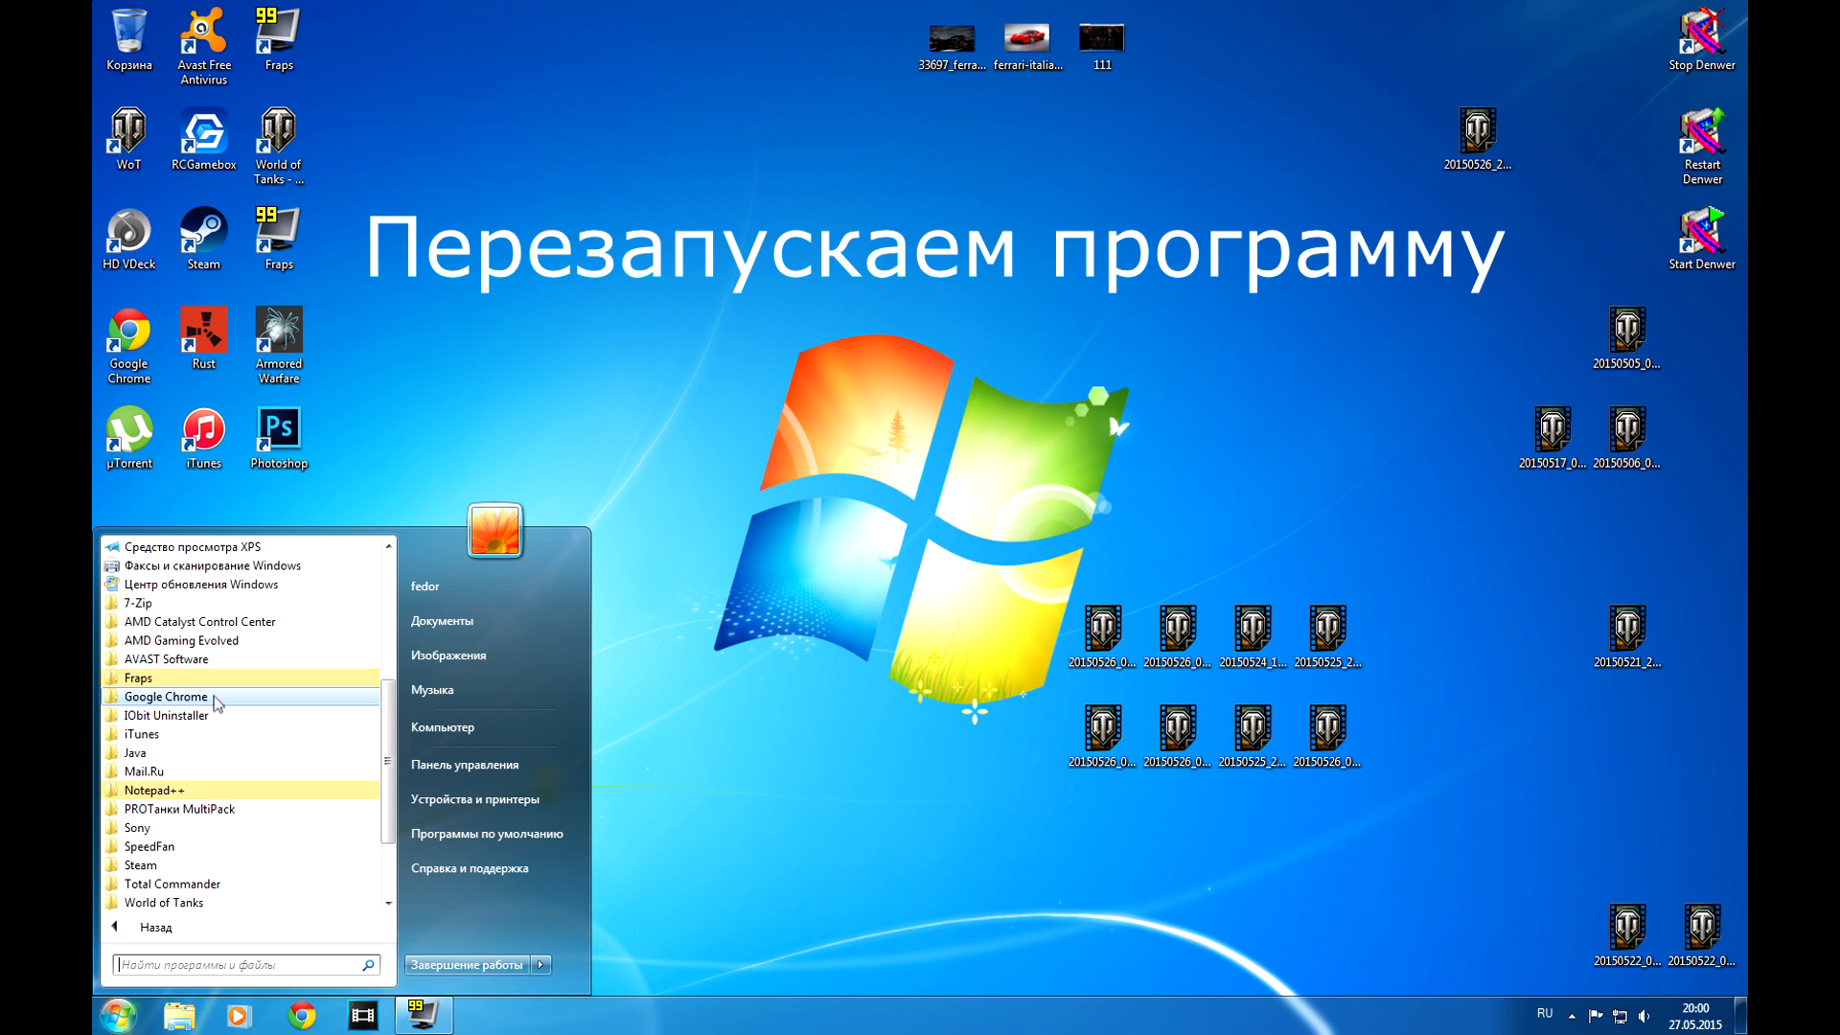
- Relaunch AMD Gaming Evolved from All Programs and bring up its main window after login
{"action": "scroll", "scroll_direction": "down", "scroll_amount": 3}
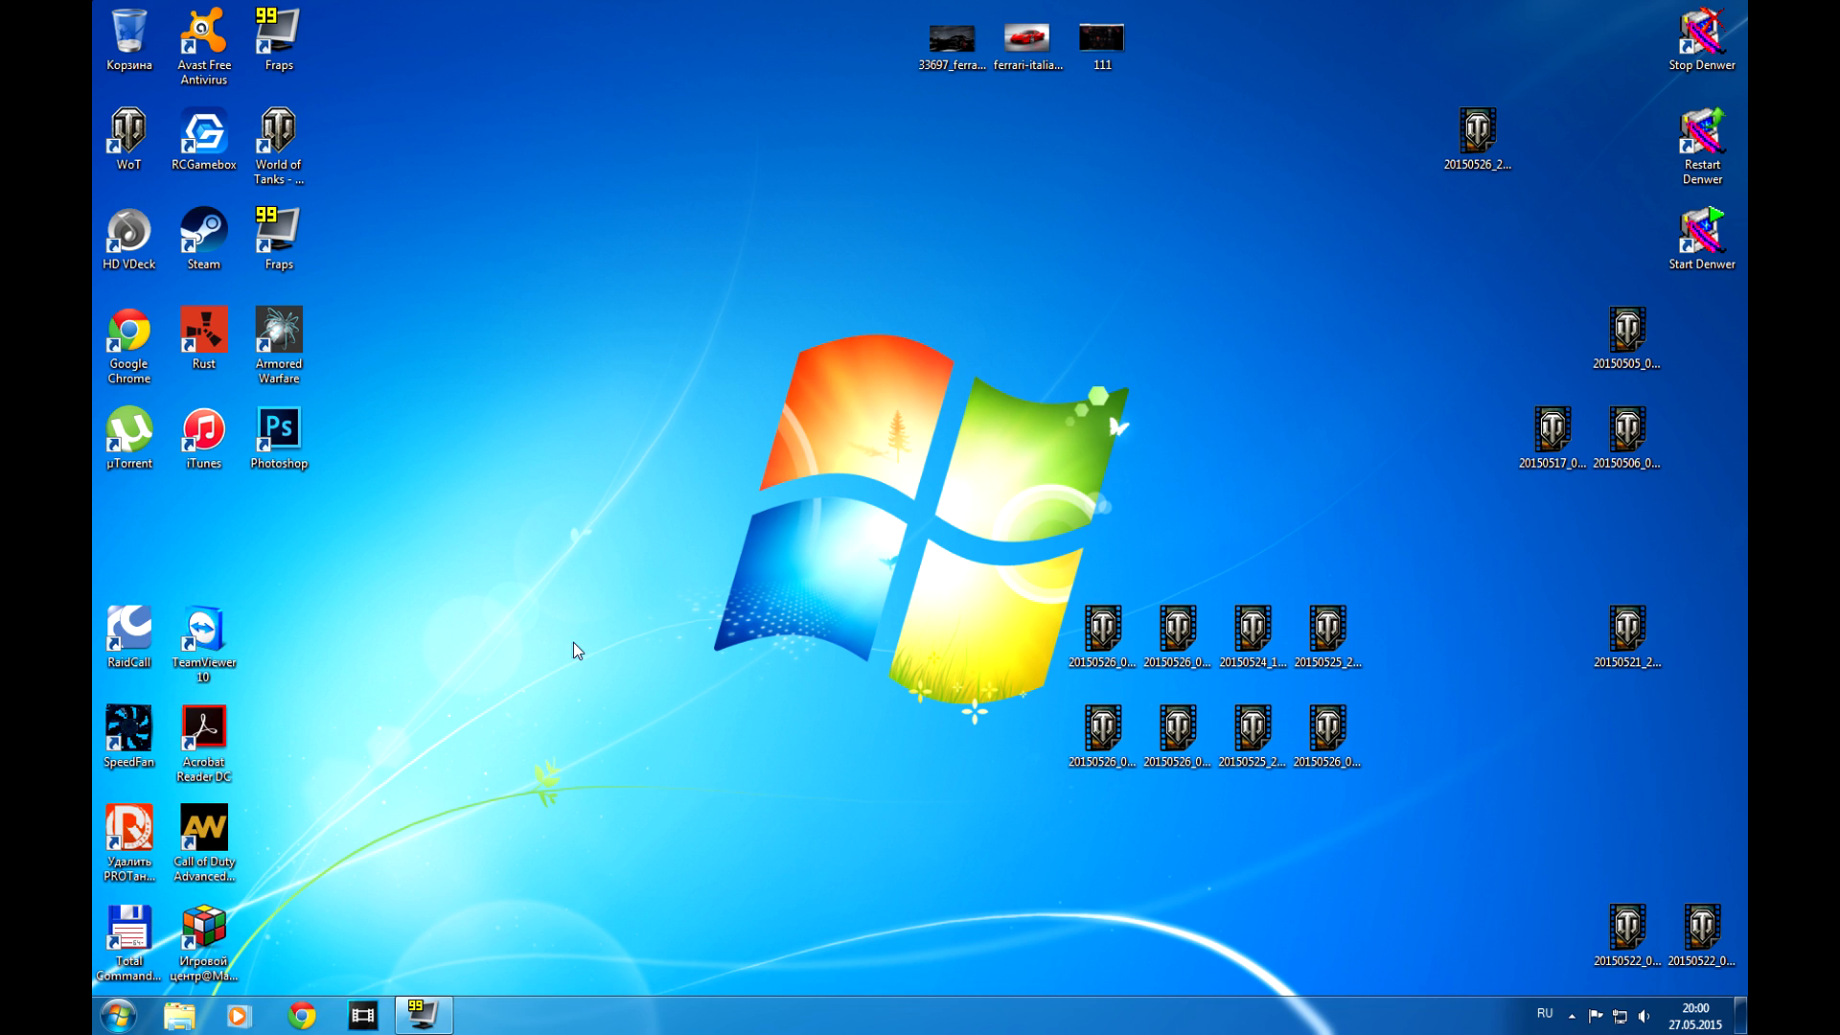
{"action": "left_click", "coordinate": [483, 1015]}
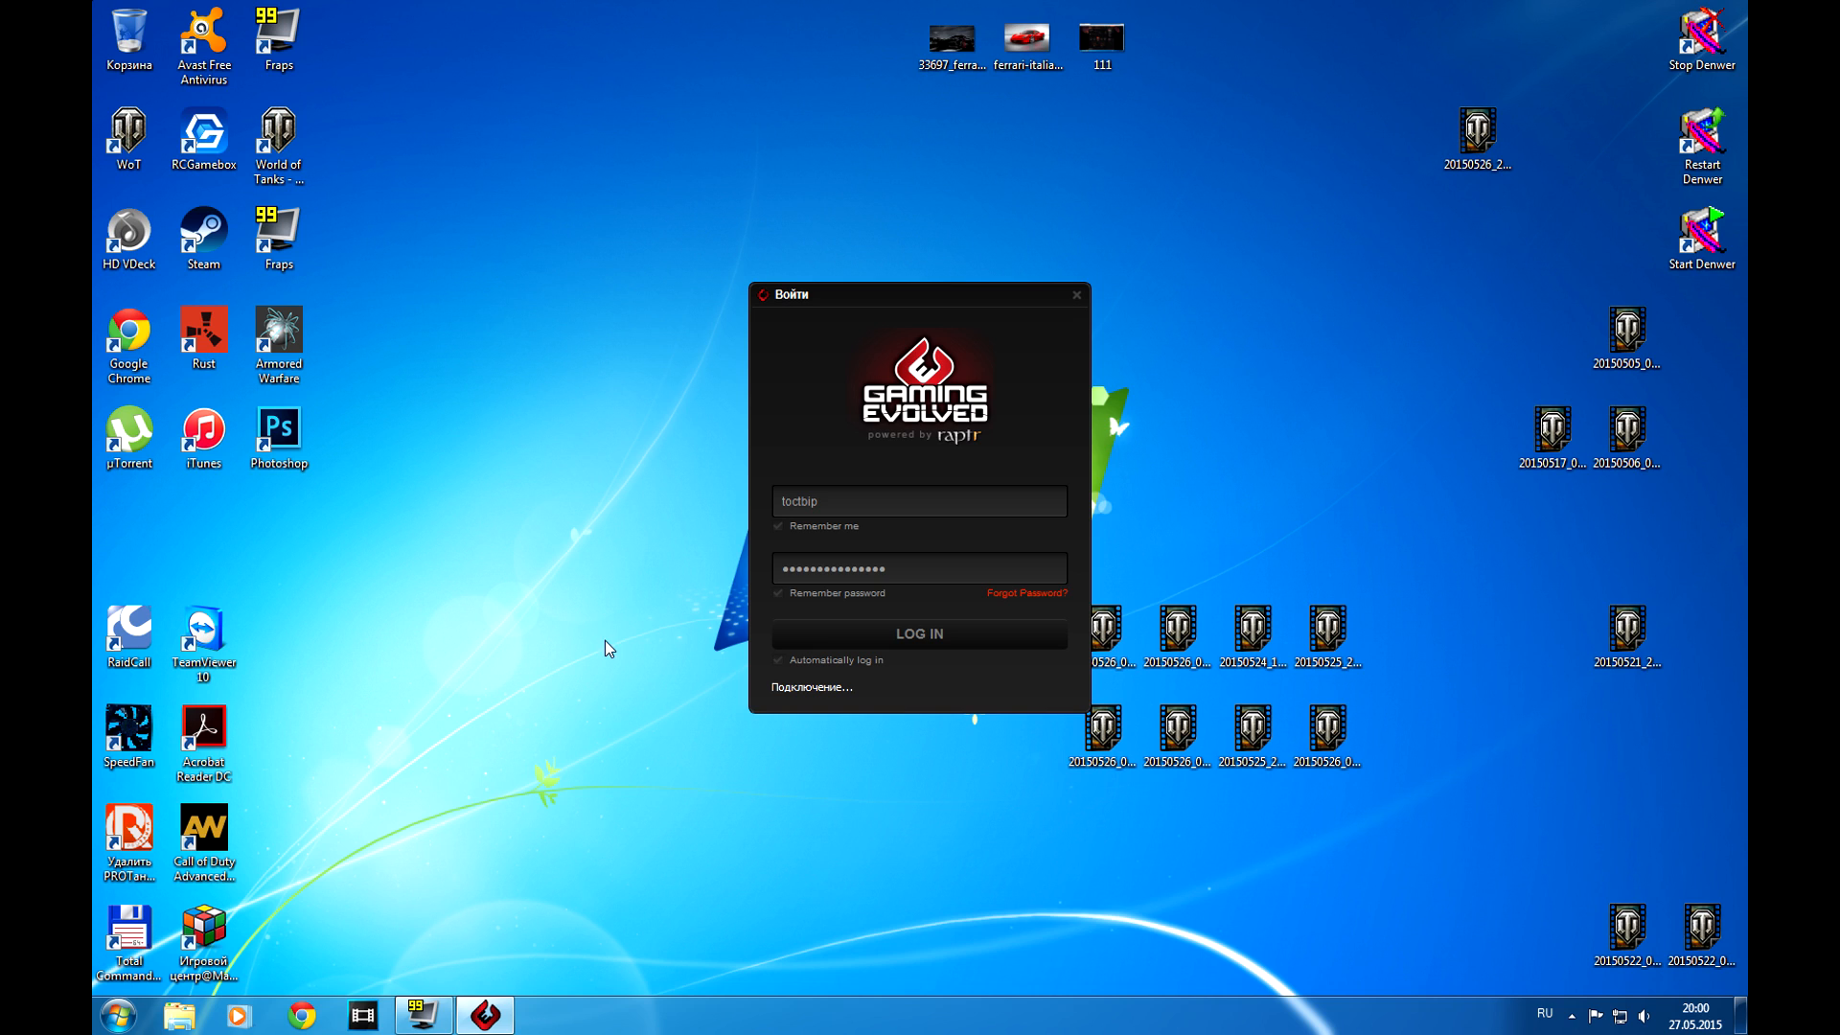
{"action": "mouse_move", "coordinate": [1005, 699]}
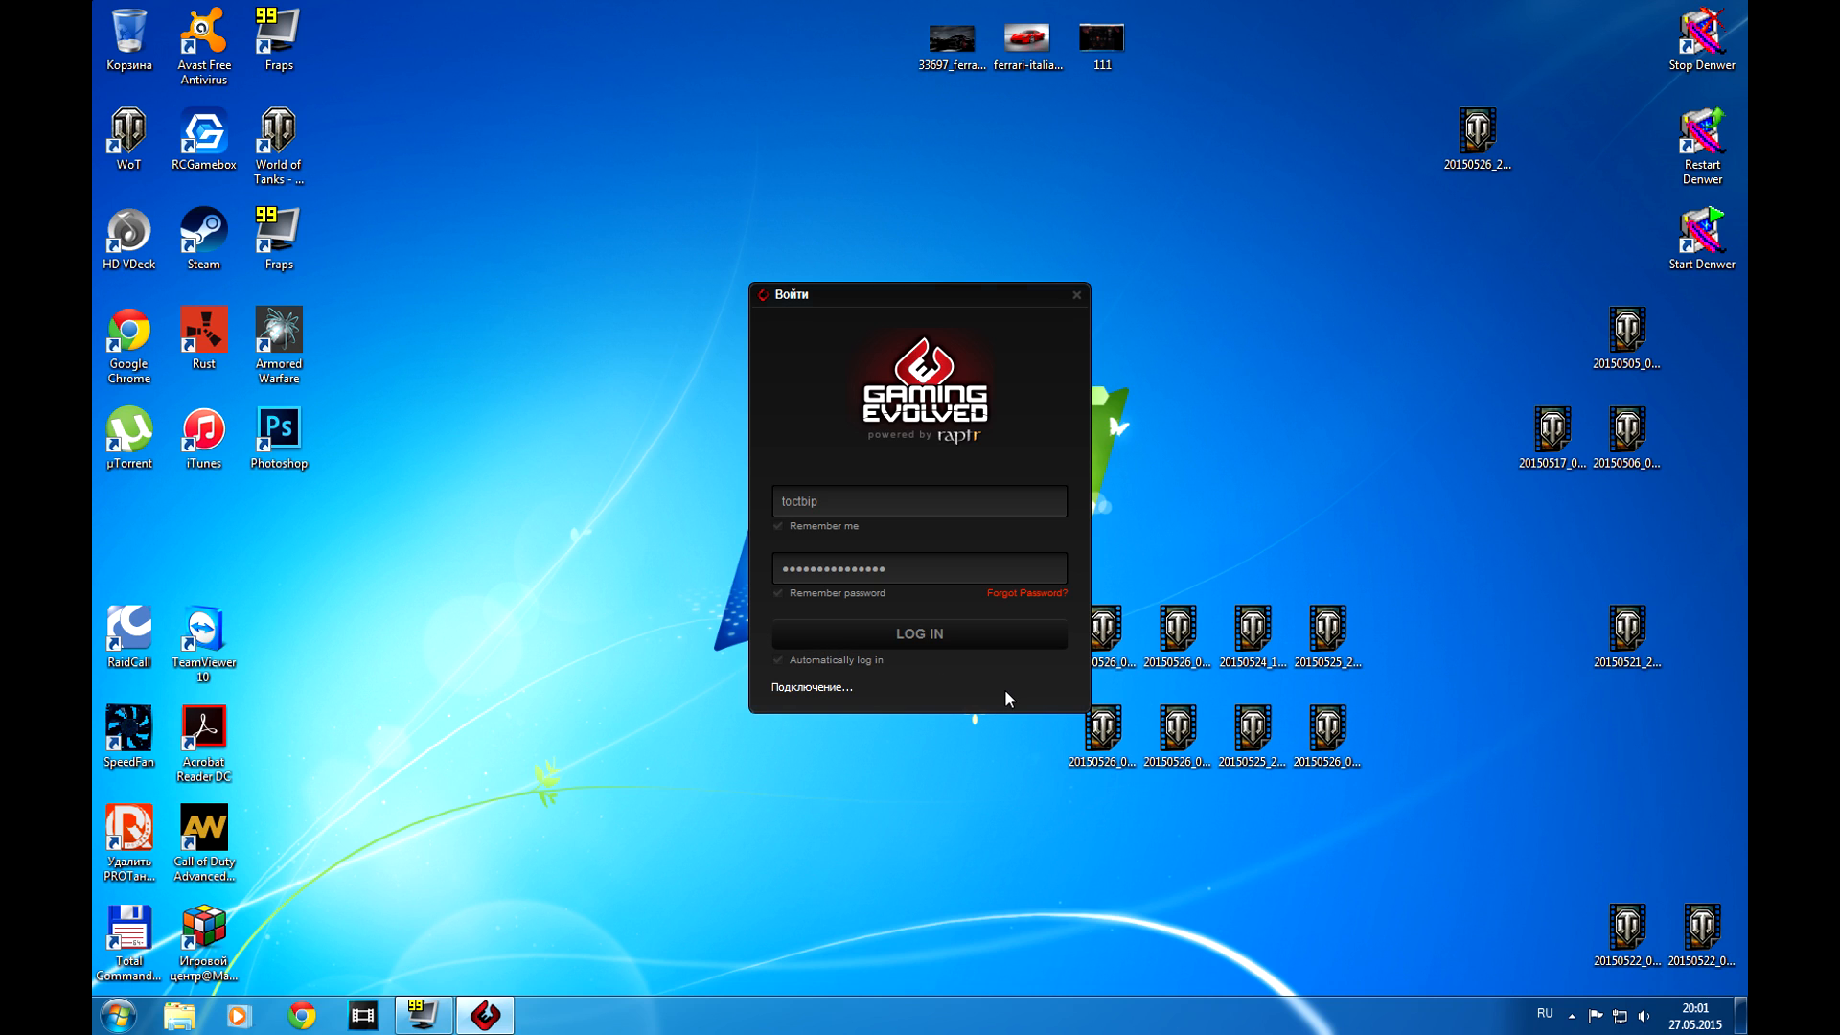
{"action": "left_click", "coordinate": [1075, 293]}
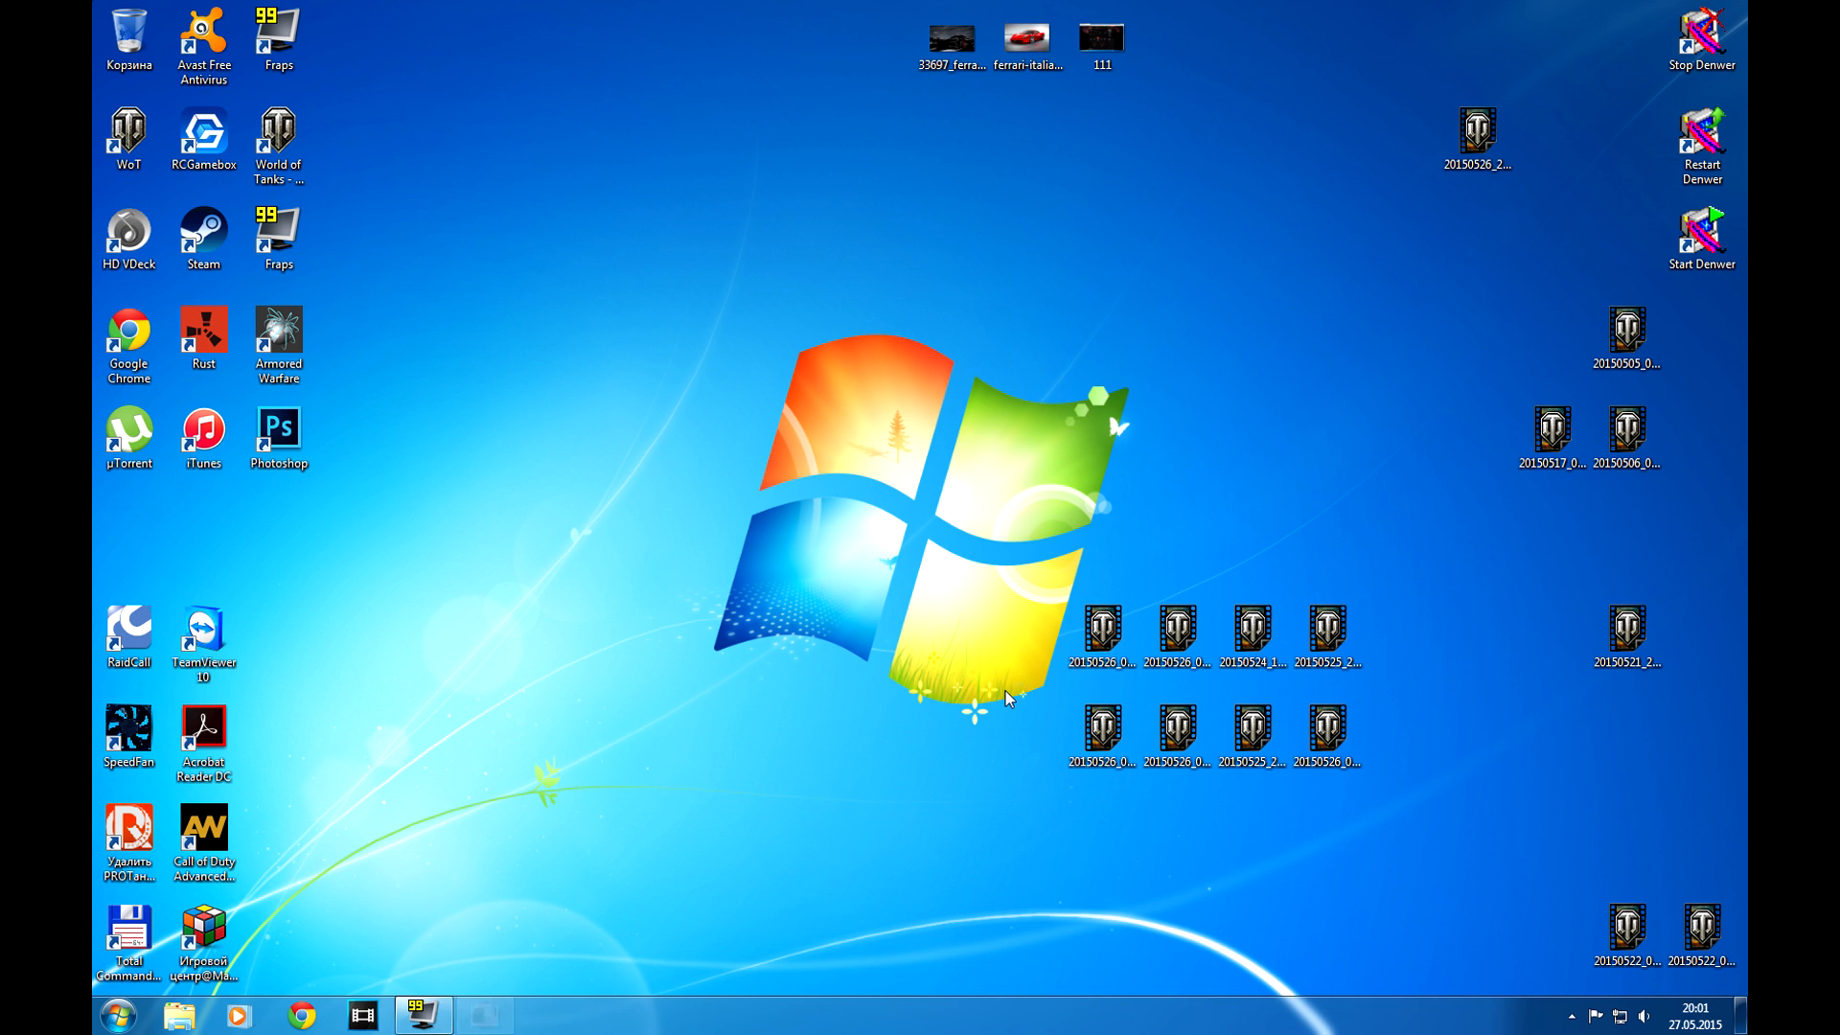
{"action": "left_click", "coordinate": [483, 1014]}
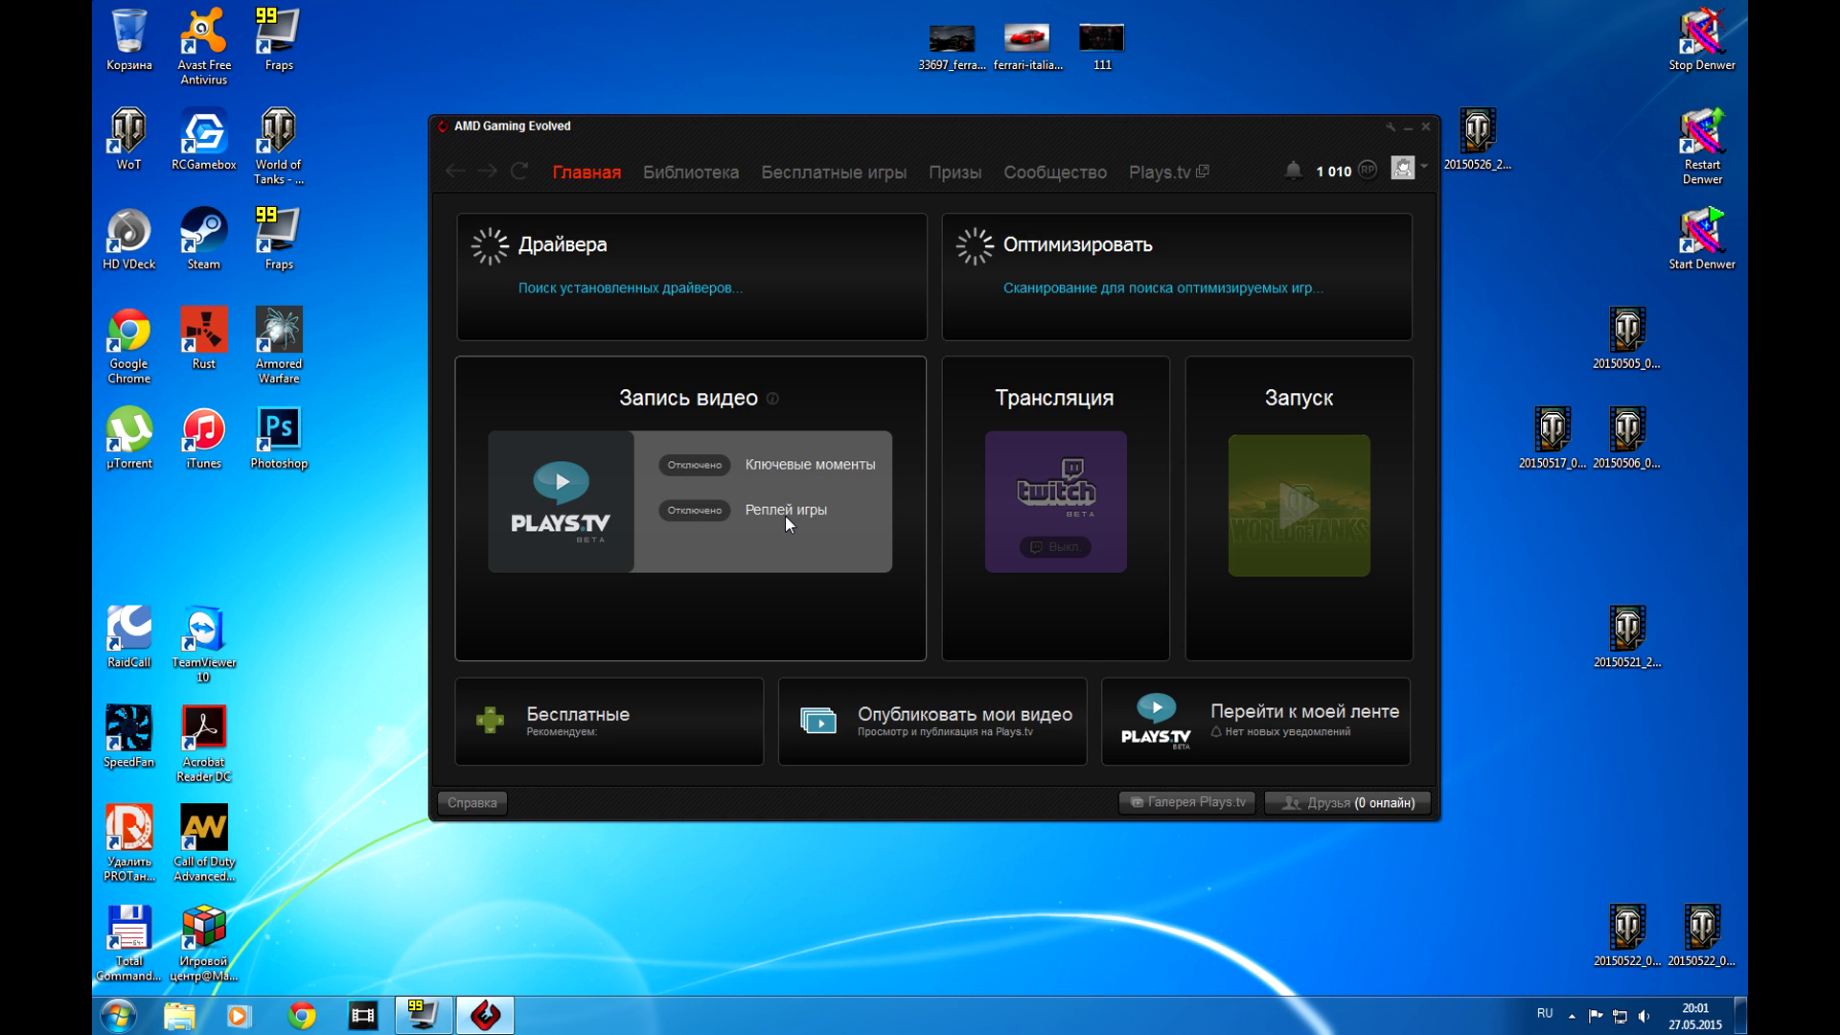
- Switch on Plays.tv game replay recording in the Video recording panel
{"action": "left_click", "coordinate": [692, 509]}
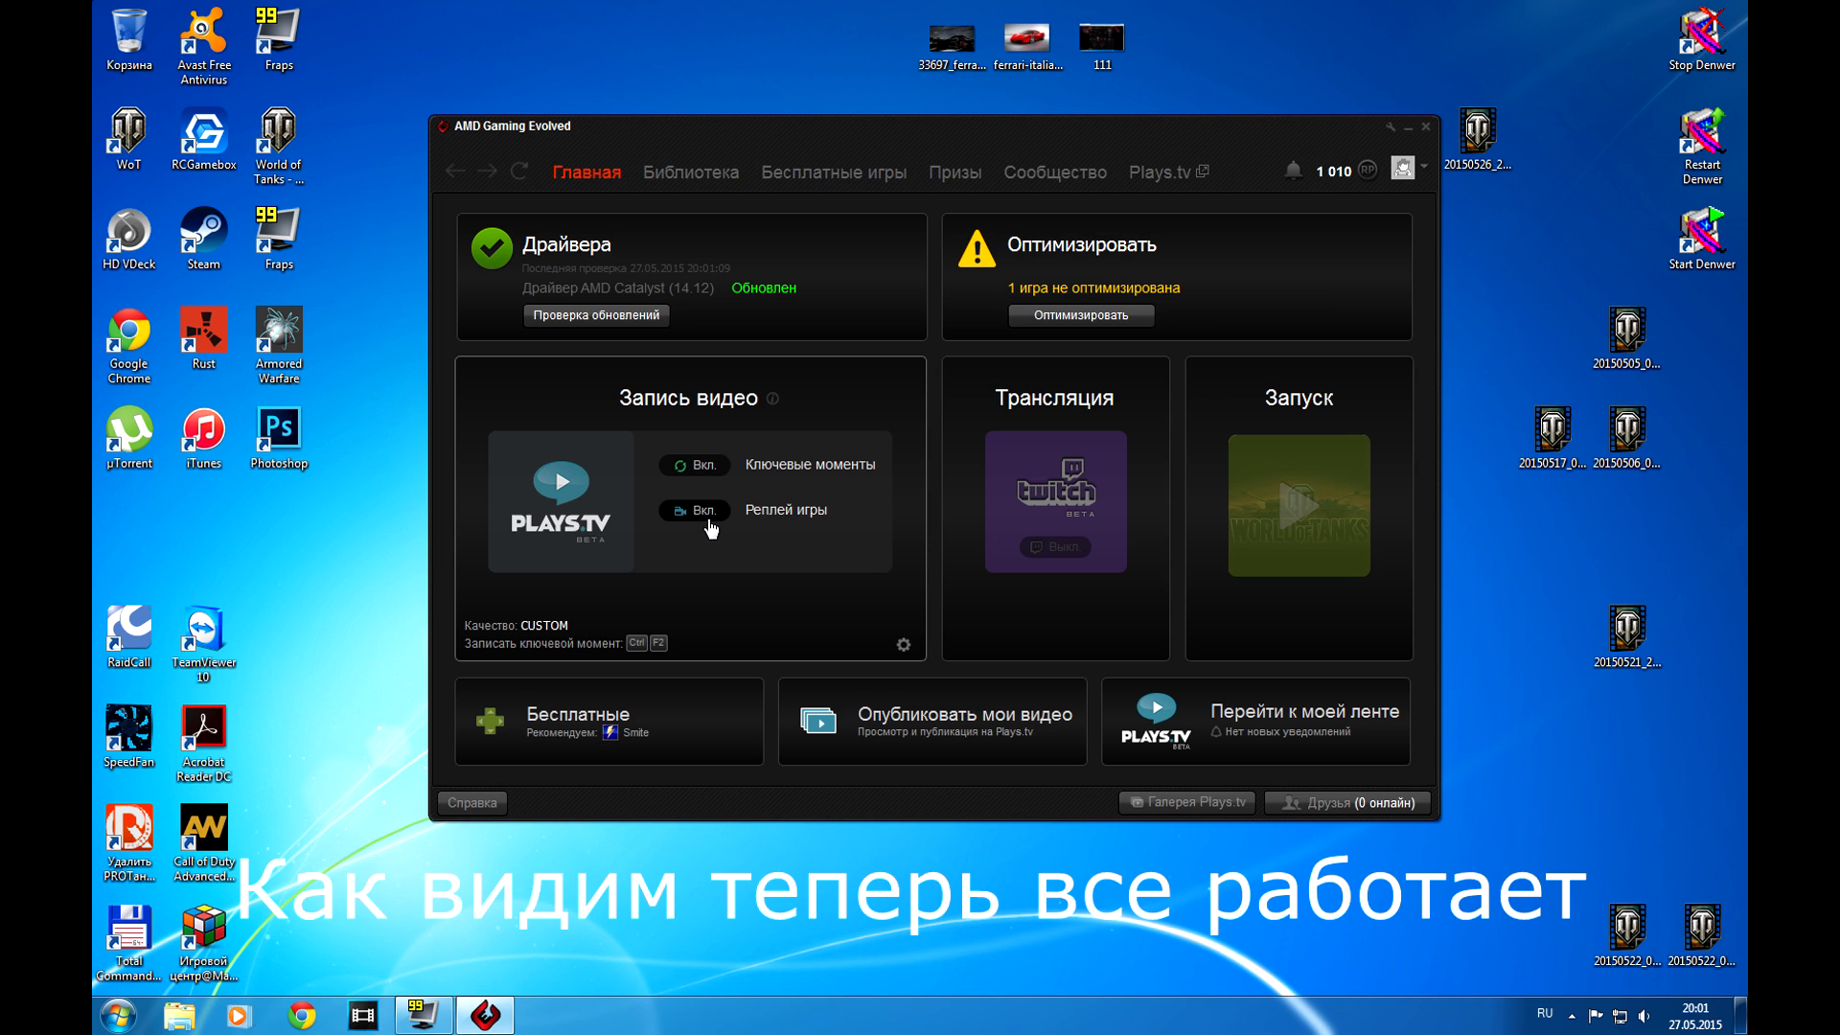
{"action": "mouse_move", "coordinate": [701, 524]}
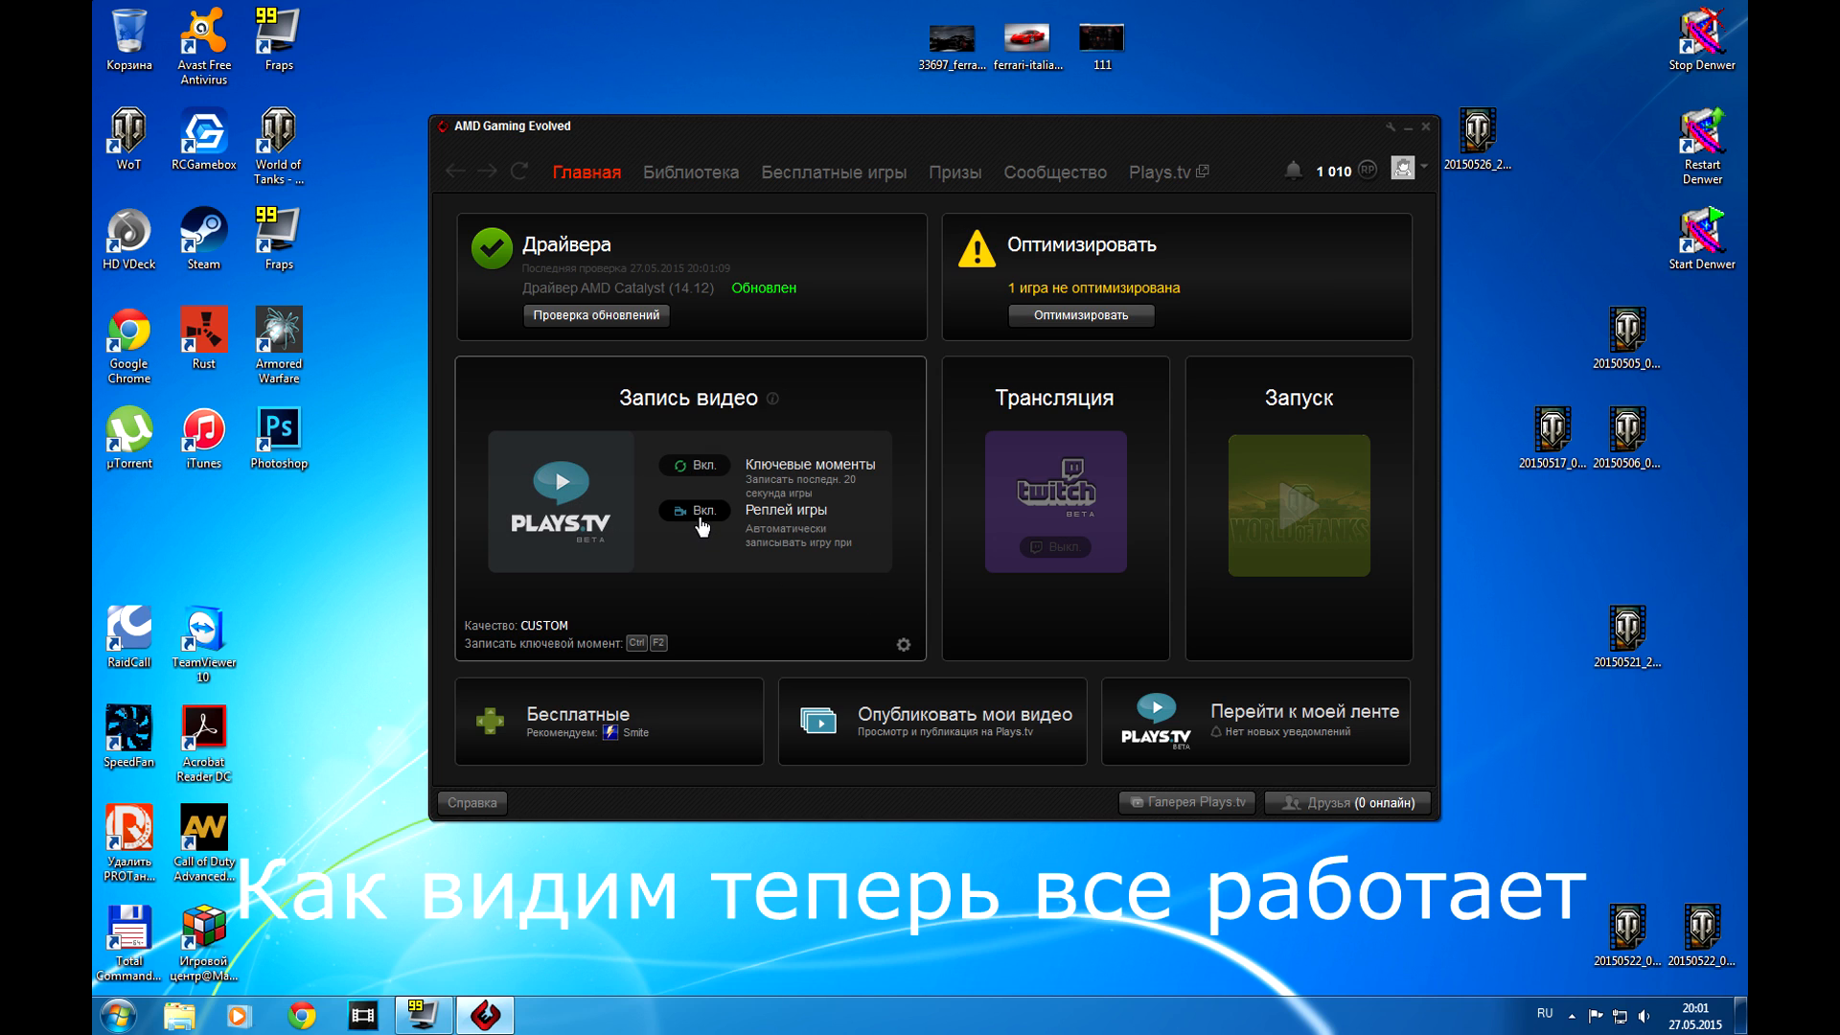